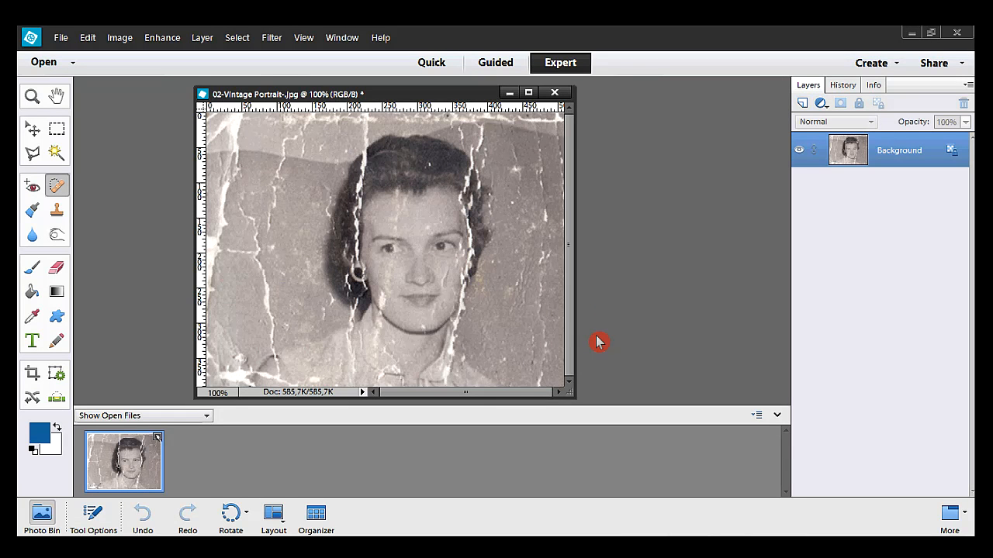
mouse_move(608, 310)
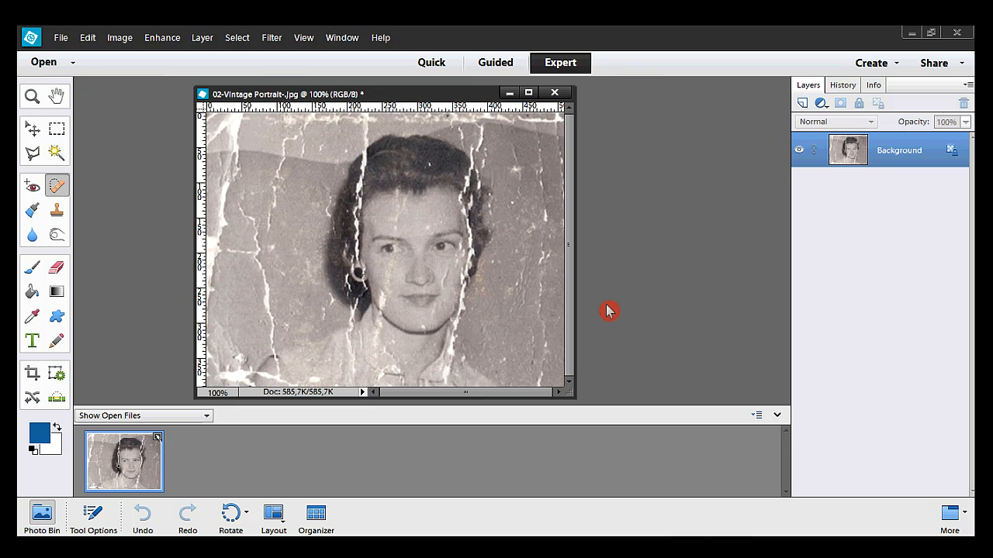
mouse_move(612, 298)
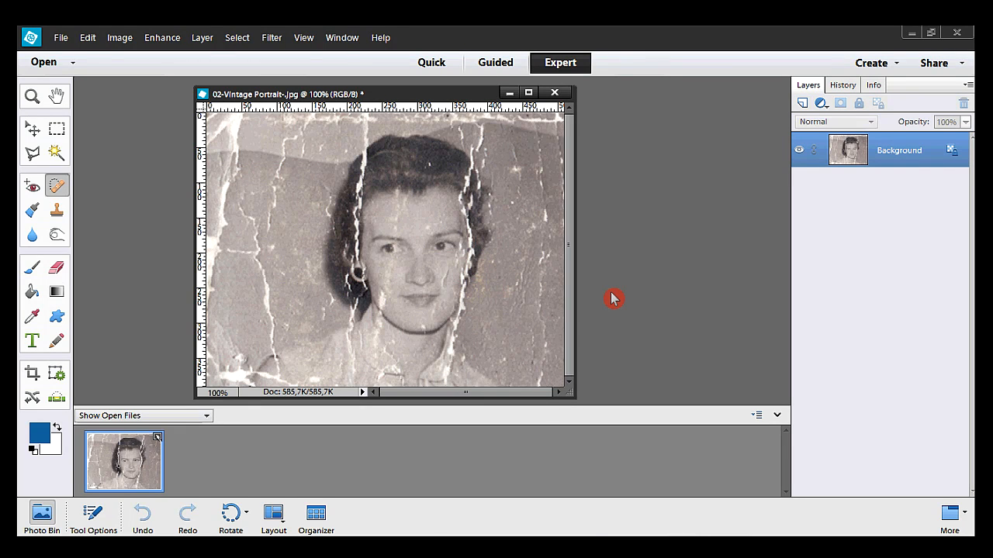
mouse_move(608, 310)
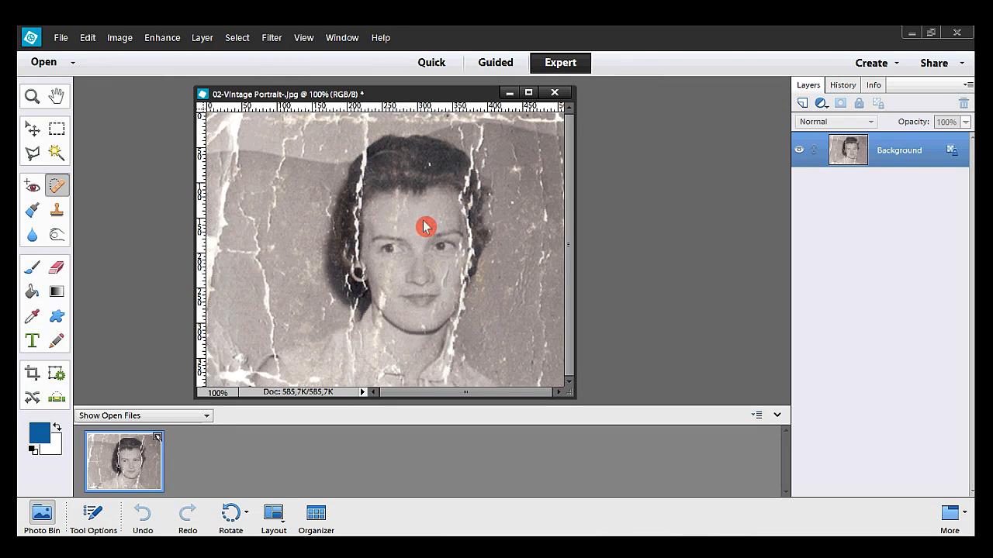
Step: Apply a Levels adjustment with black input 53 and white input 235 to boost contrast
click(161, 37)
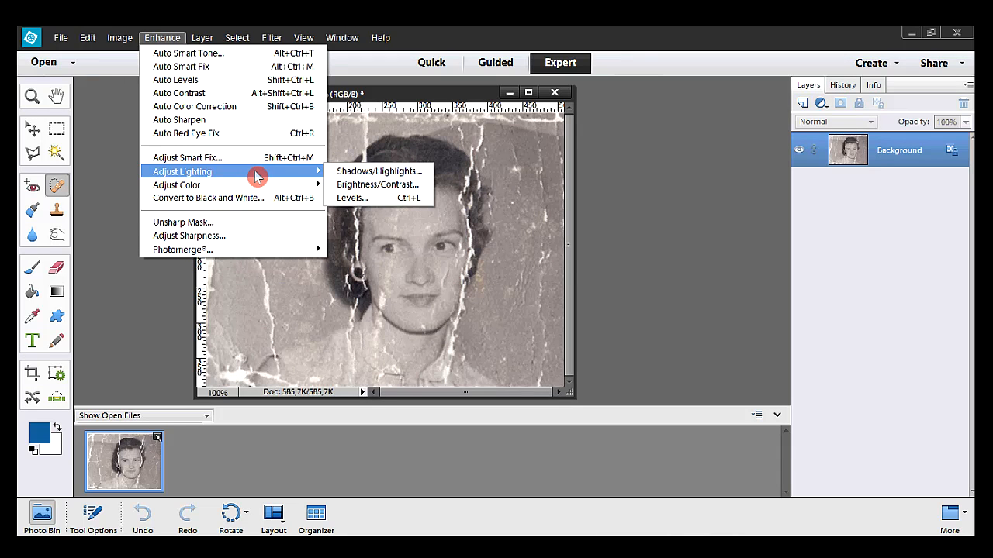
mouse_move(385, 202)
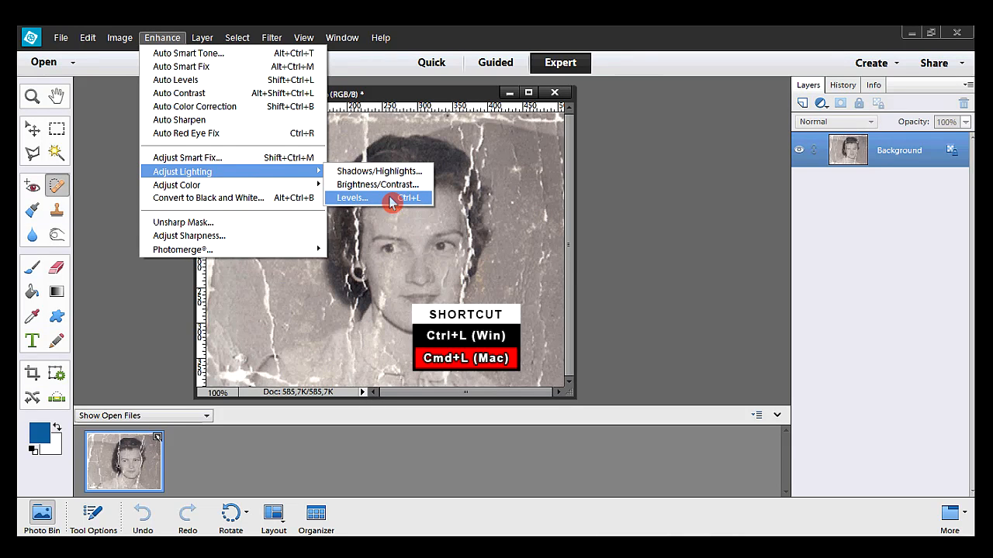
click(352, 199)
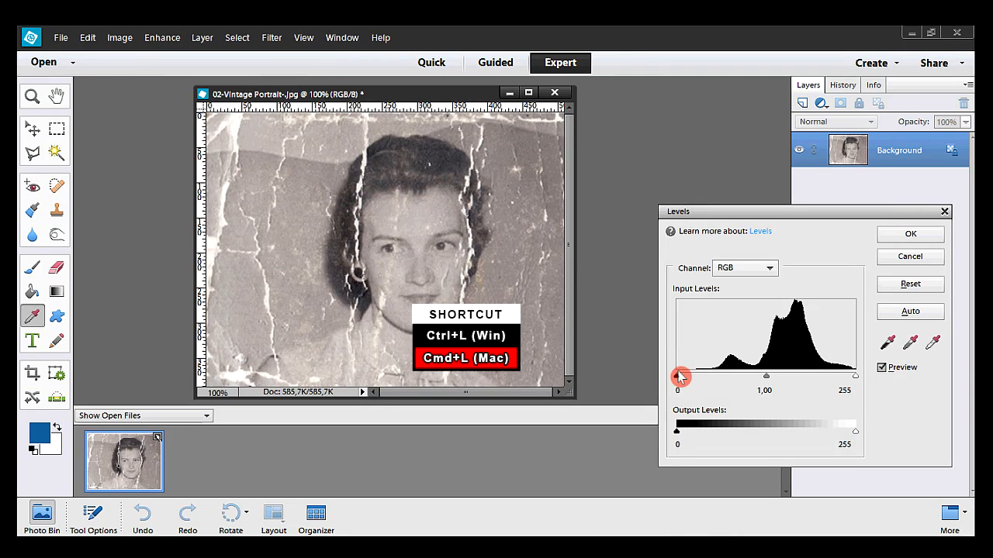
drag(679, 377, 692, 380)
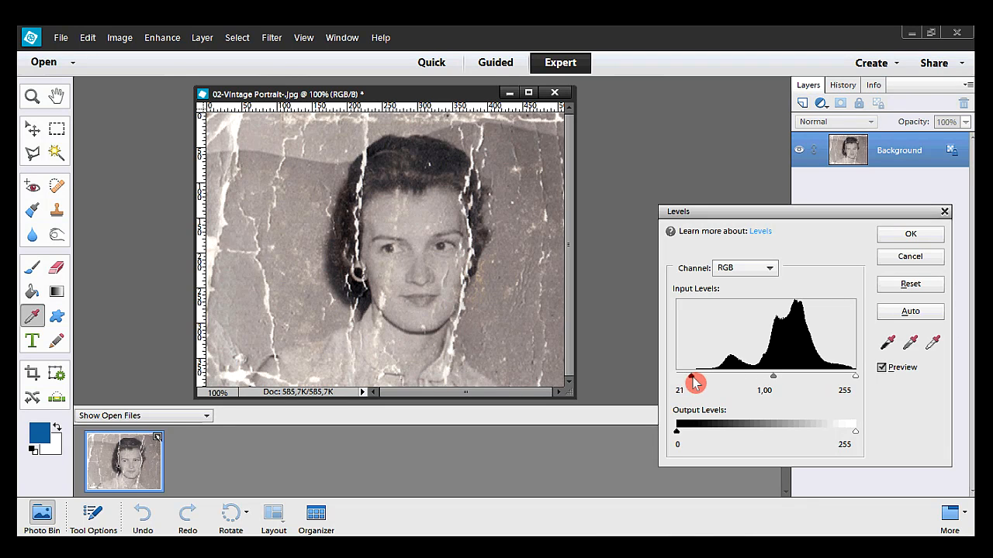
drag(688, 382, 704, 381)
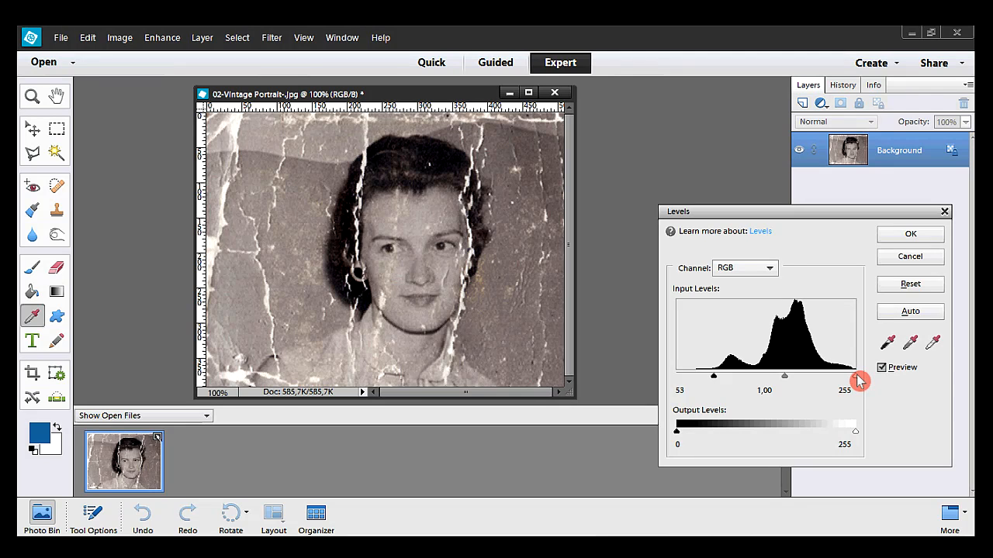
drag(859, 376, 844, 375)
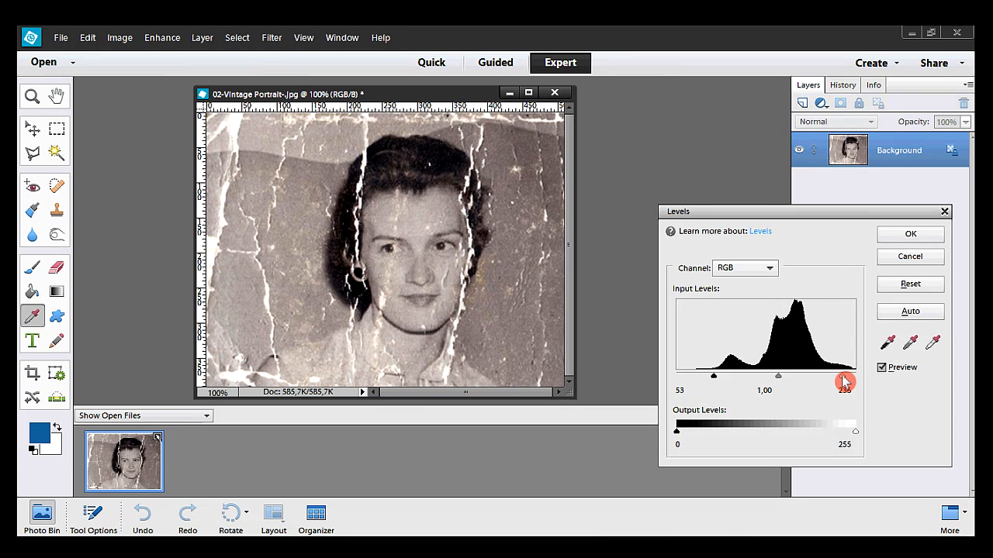
drag(844, 380, 841, 377)
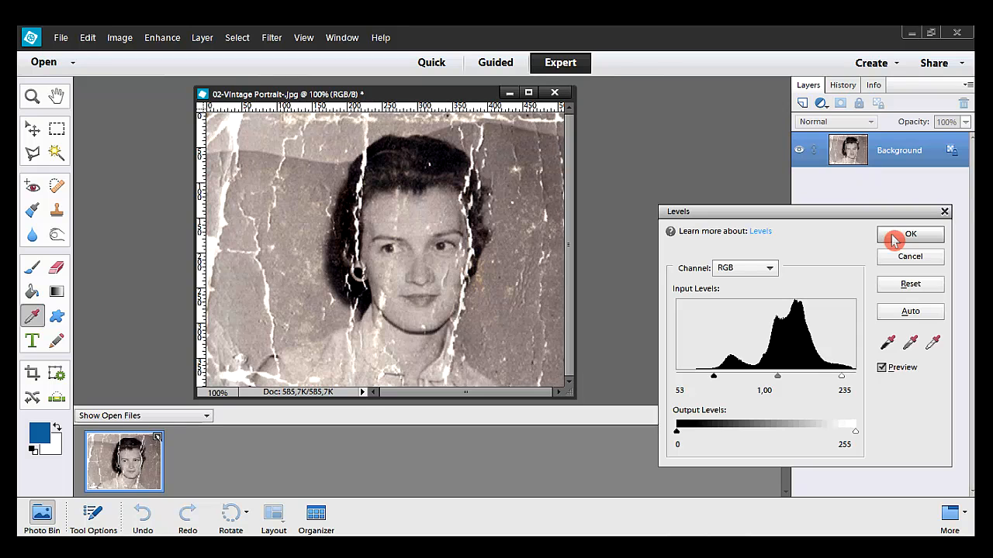
click(912, 234)
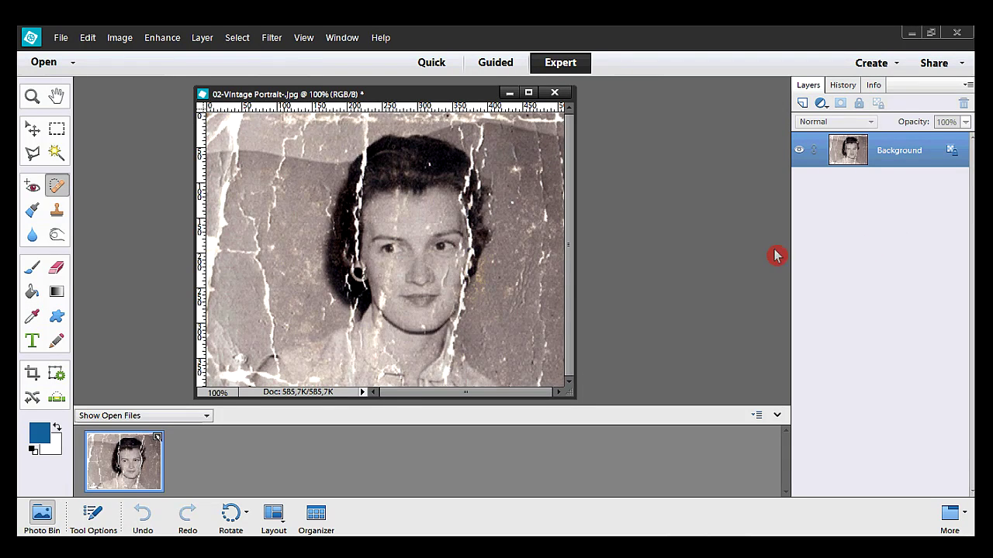
mouse_move(60, 121)
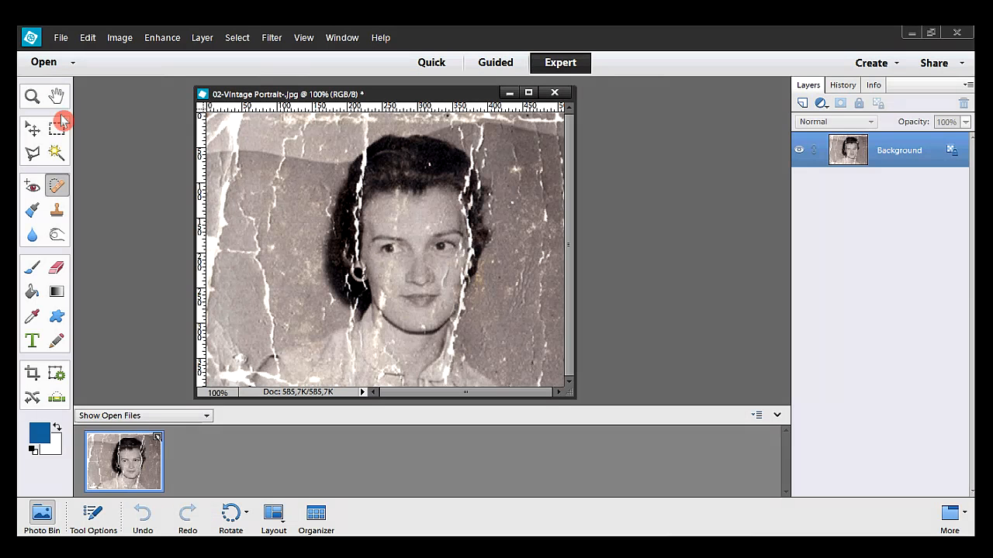
click(31, 96)
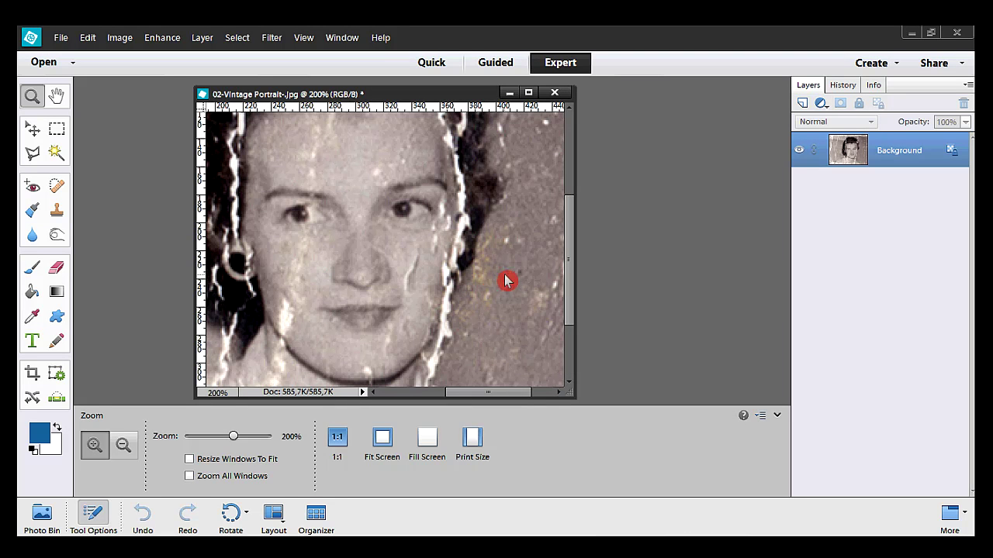
mouse_move(482, 335)
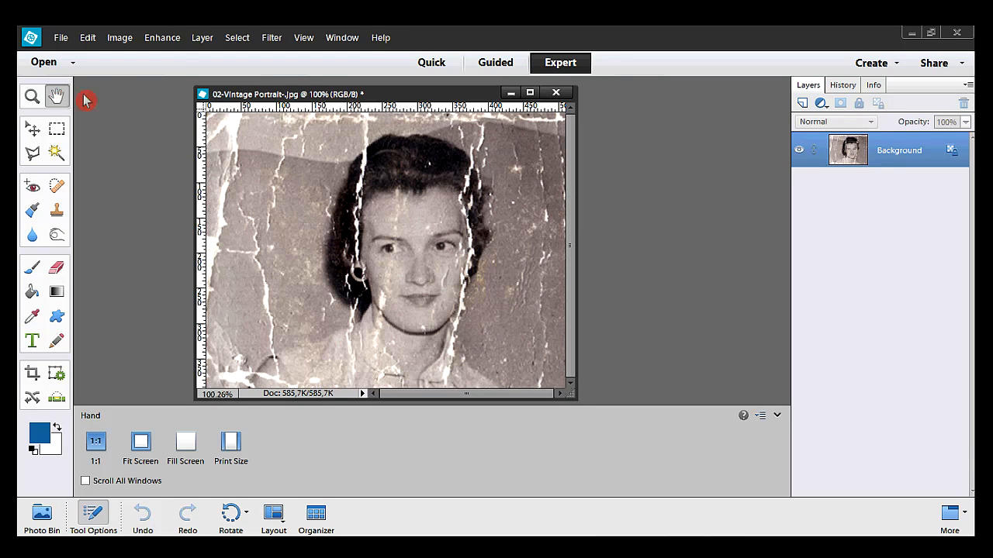
Step: Remove Color via Enhance > Adjust Color, leaving a neutral black-and-white portrait
click(161, 37)
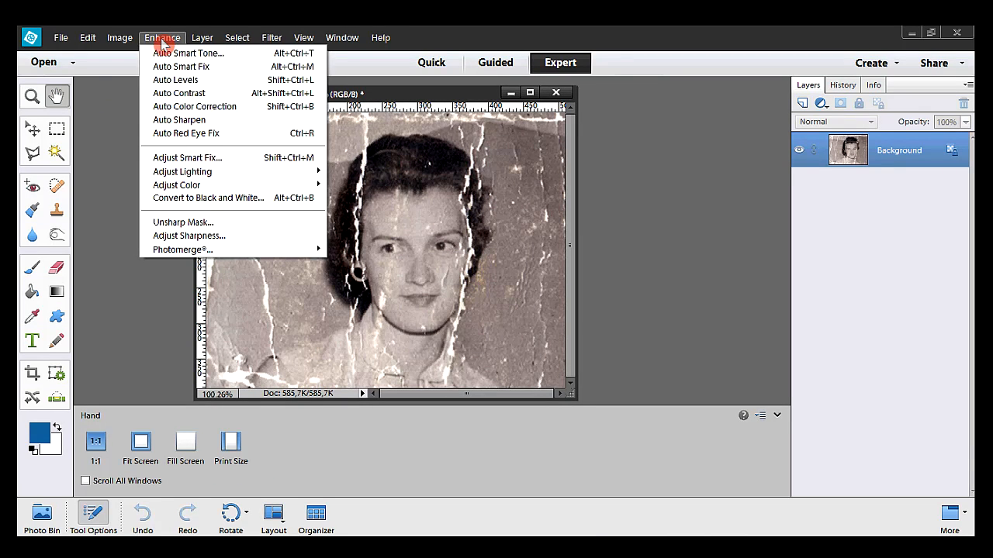
mouse_move(220, 185)
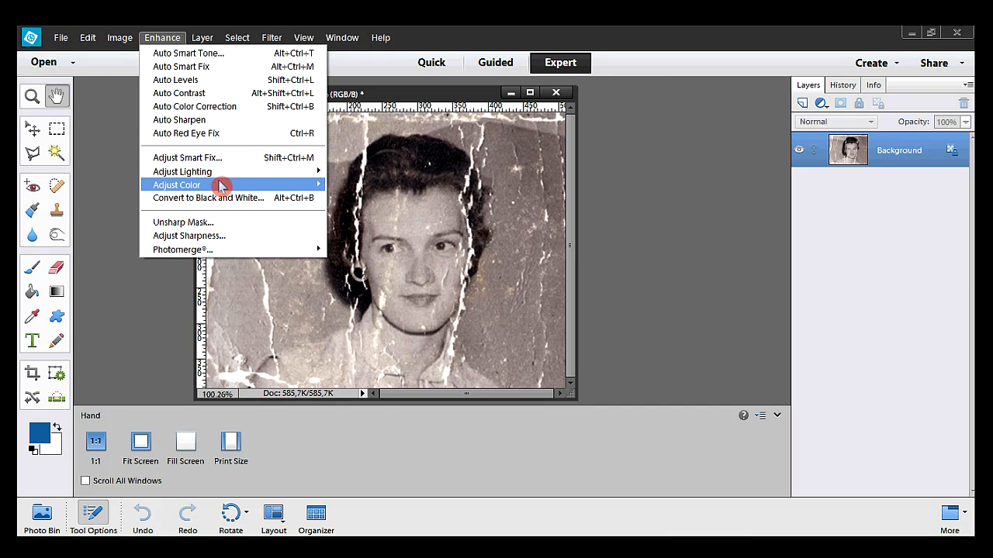
click(177, 185)
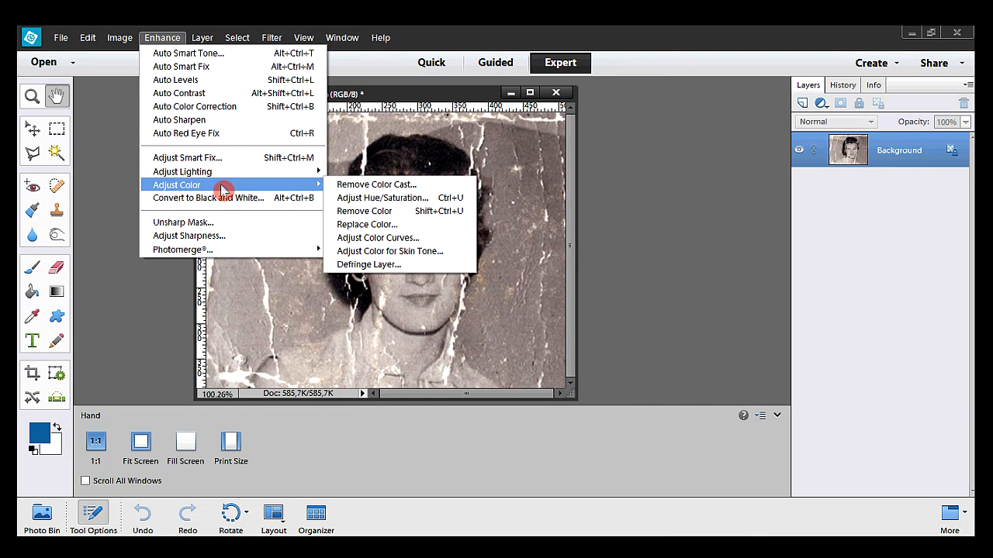
mouse_move(409, 198)
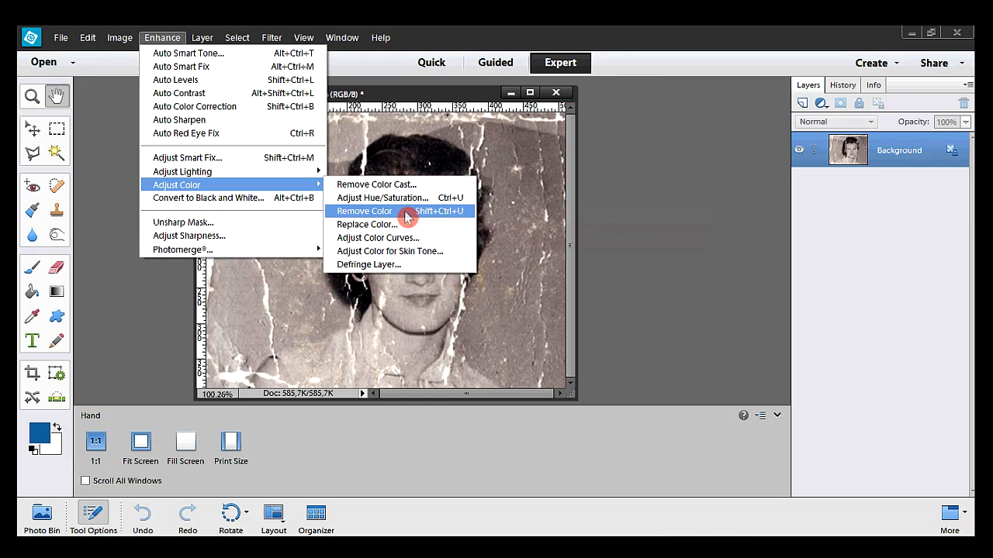
click(363, 211)
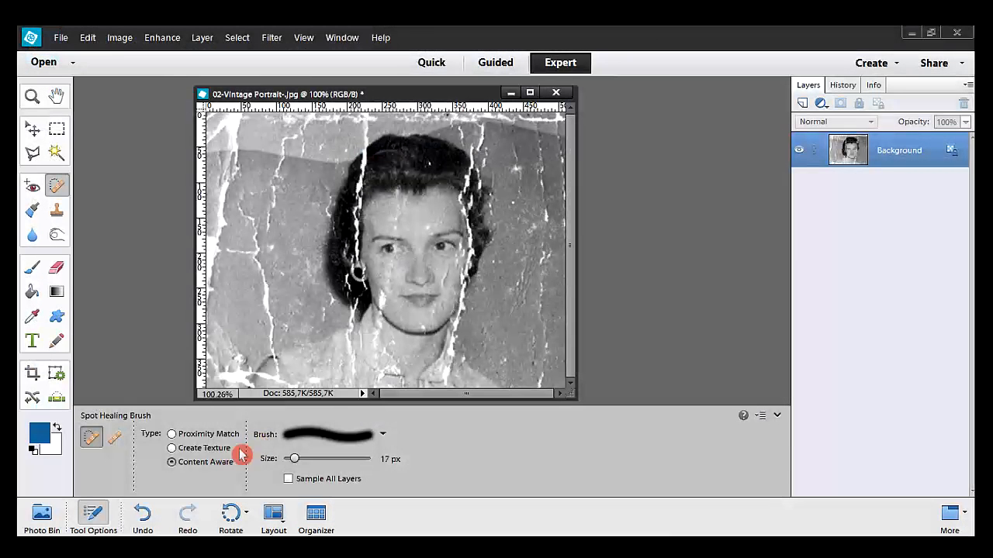
Step: Set Spot Healing Brush to Content Aware at 17 px and heal a first crack left of the head
click(171, 462)
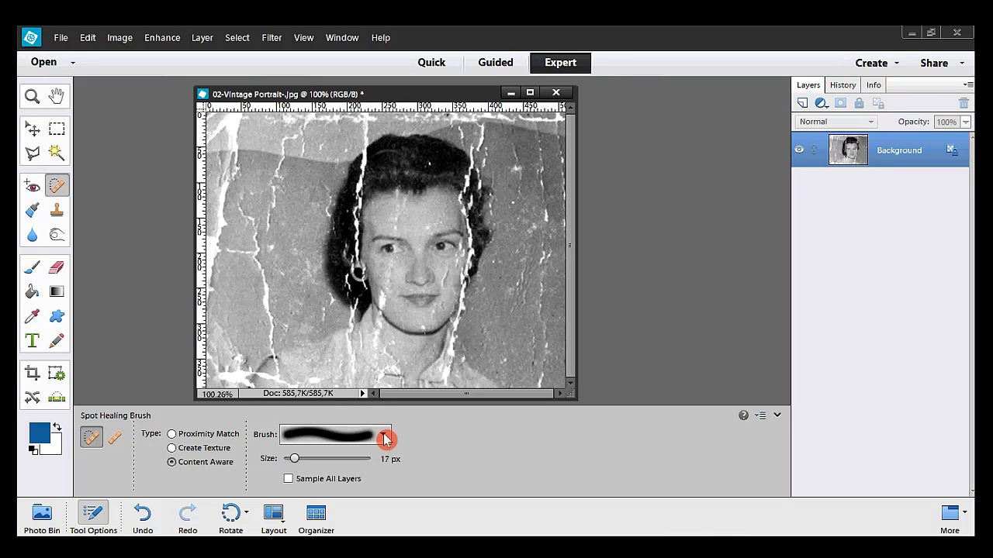
drag(271, 168, 276, 232)
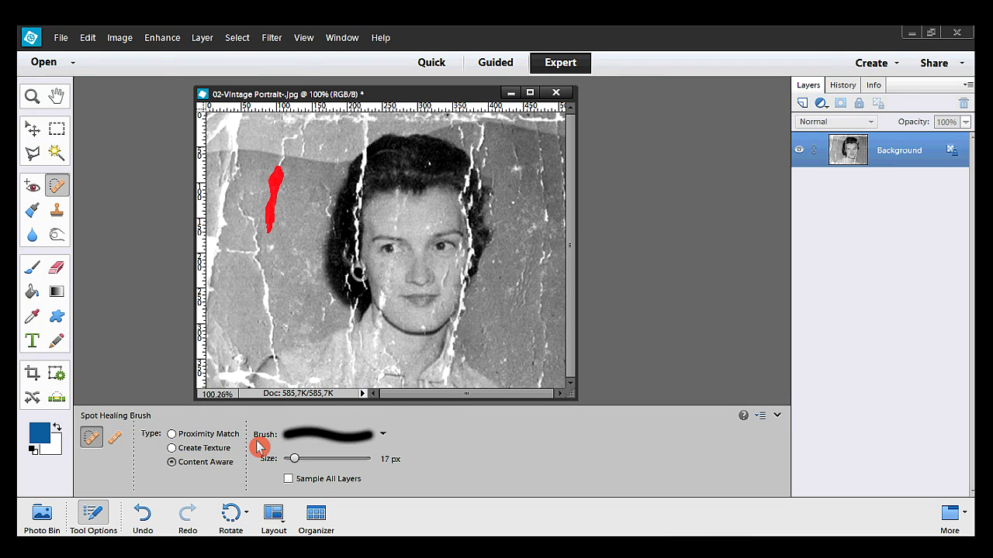
click(276, 200)
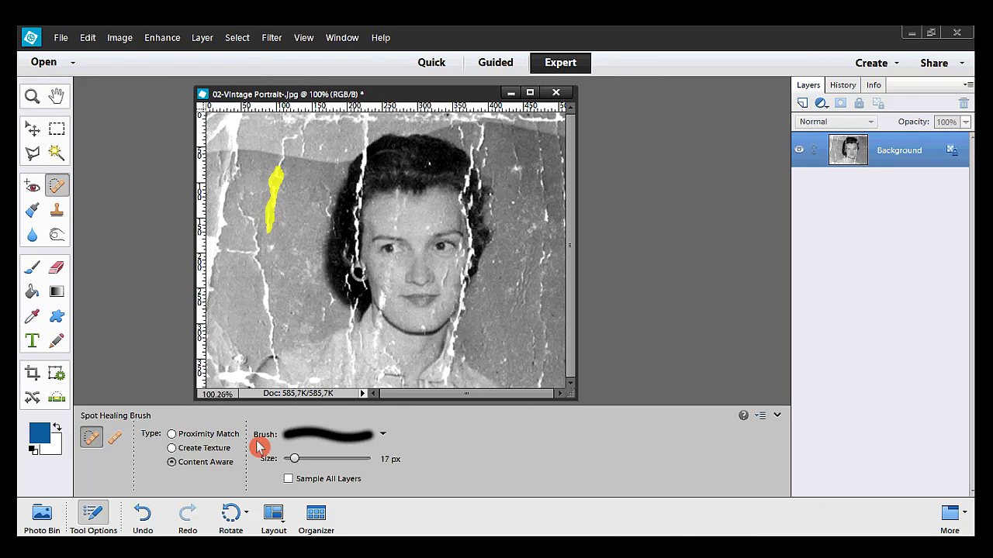
click(276, 198)
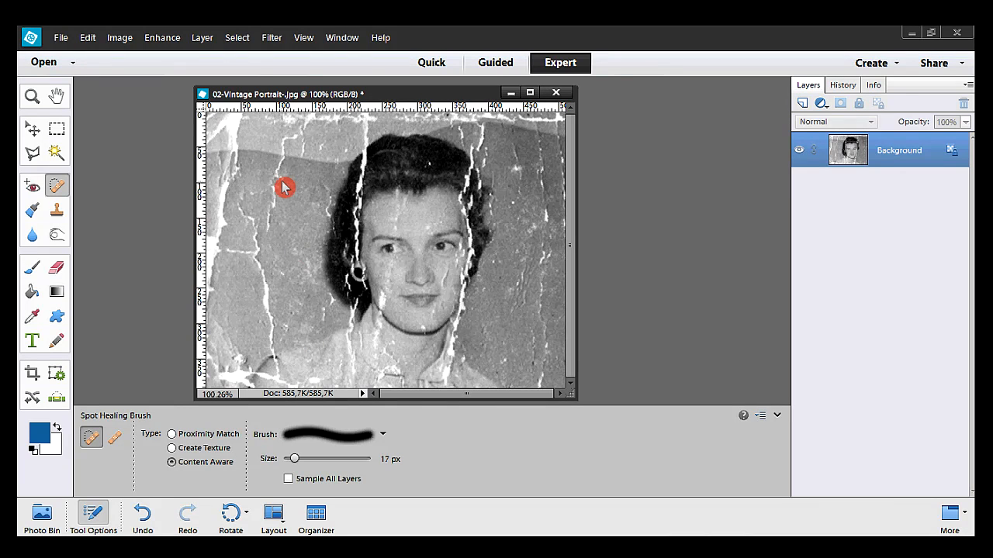
Step: Heal the upper spots and start of the long background crack left of the head
click(273, 190)
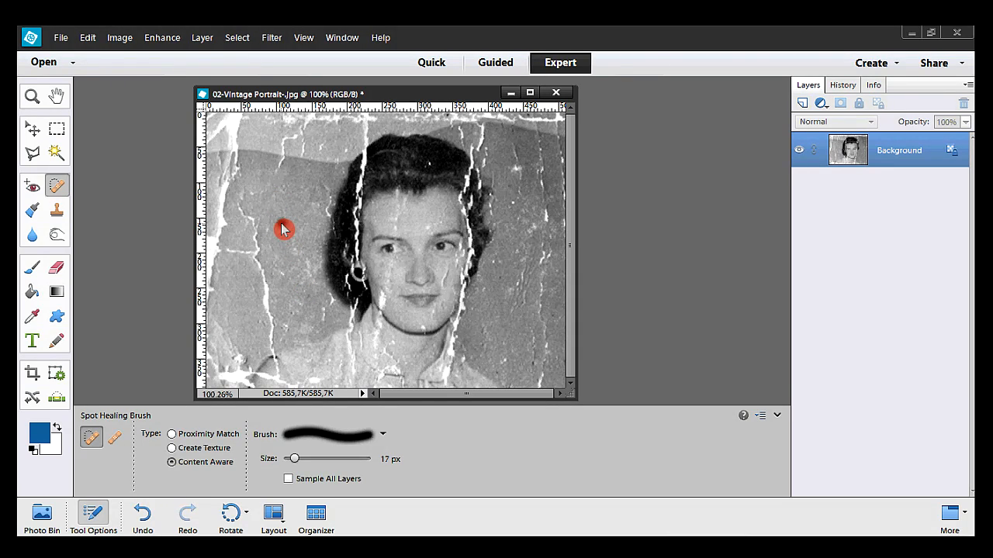
drag(285, 229, 252, 198)
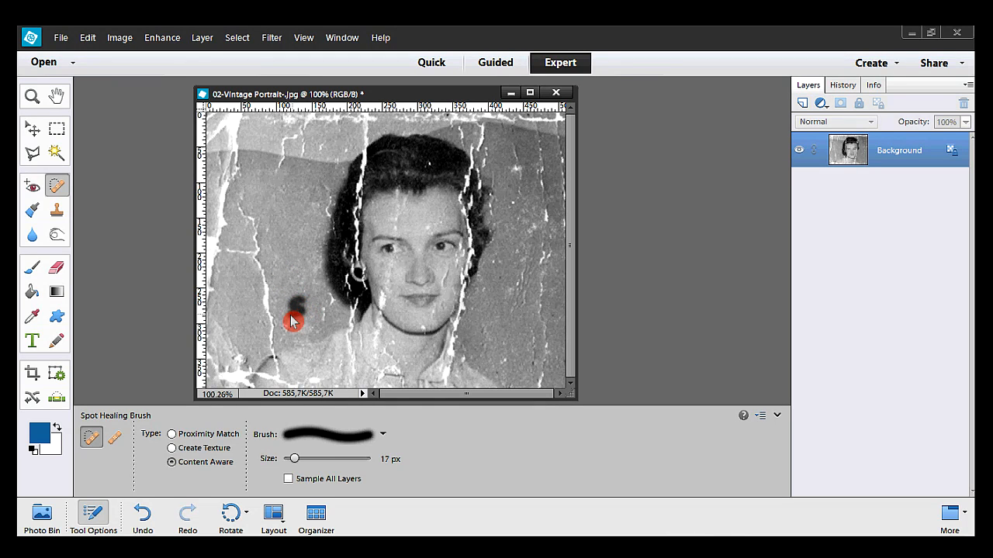
click(291, 321)
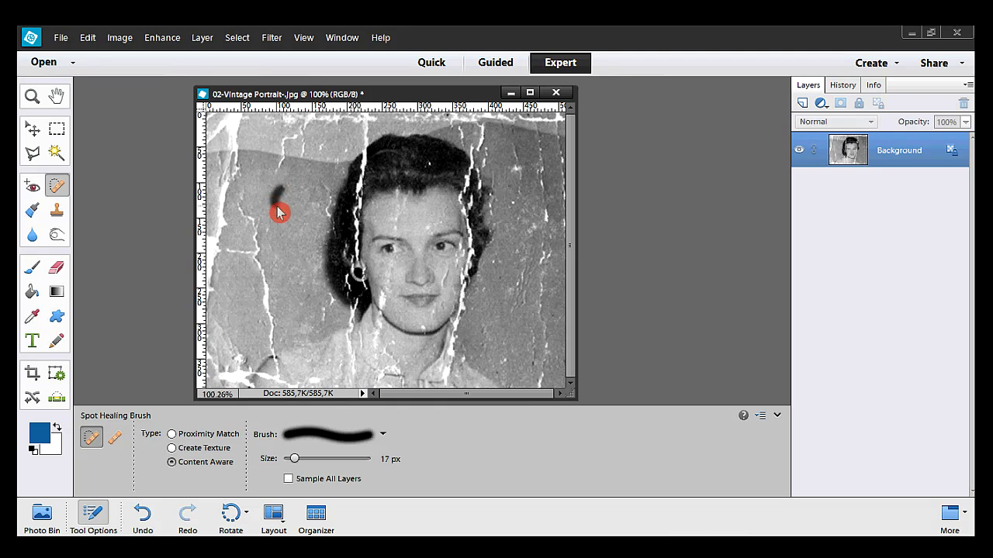
click(282, 210)
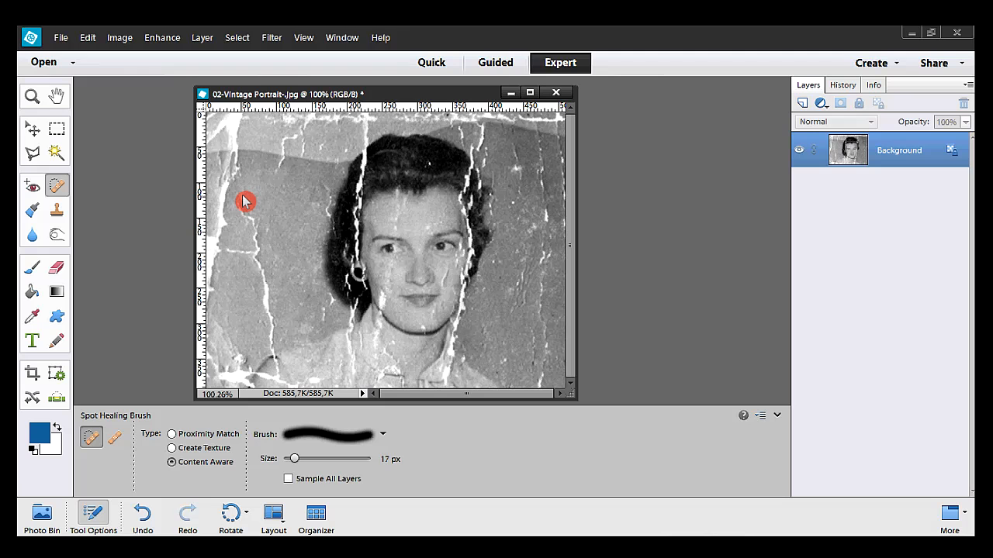
Step: Paint over the crack's middle and lower sections until it disappears
drag(245, 200, 260, 236)
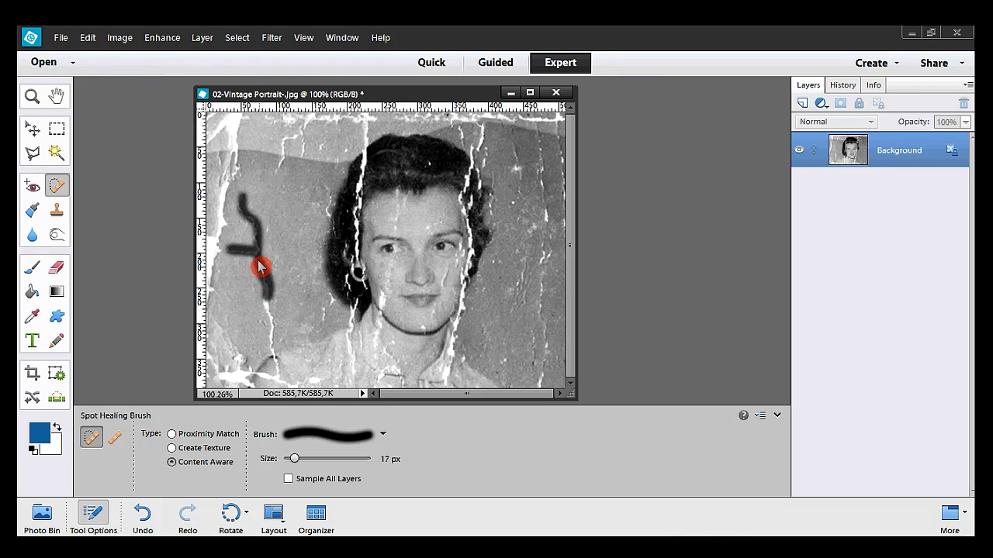
drag(261, 267, 273, 324)
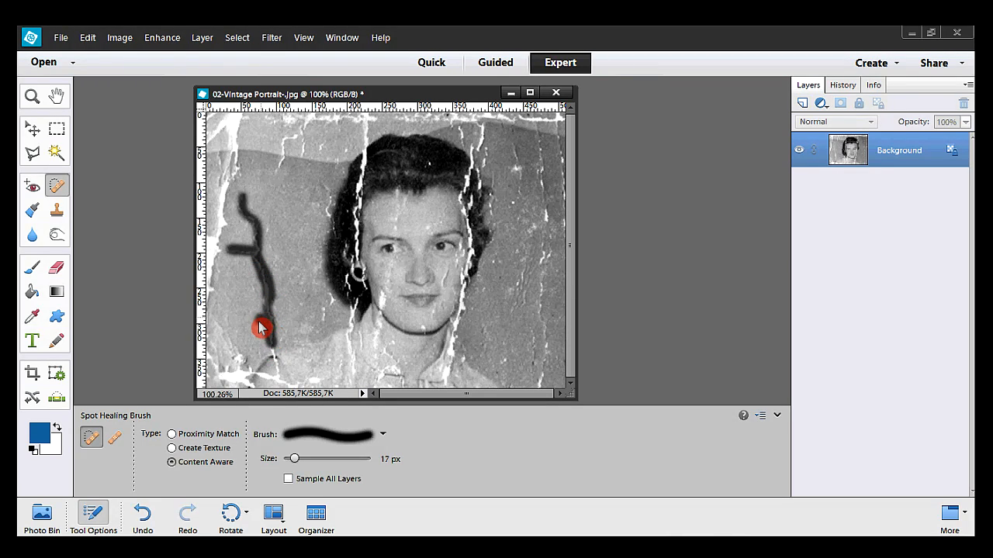
drag(261, 326, 276, 257)
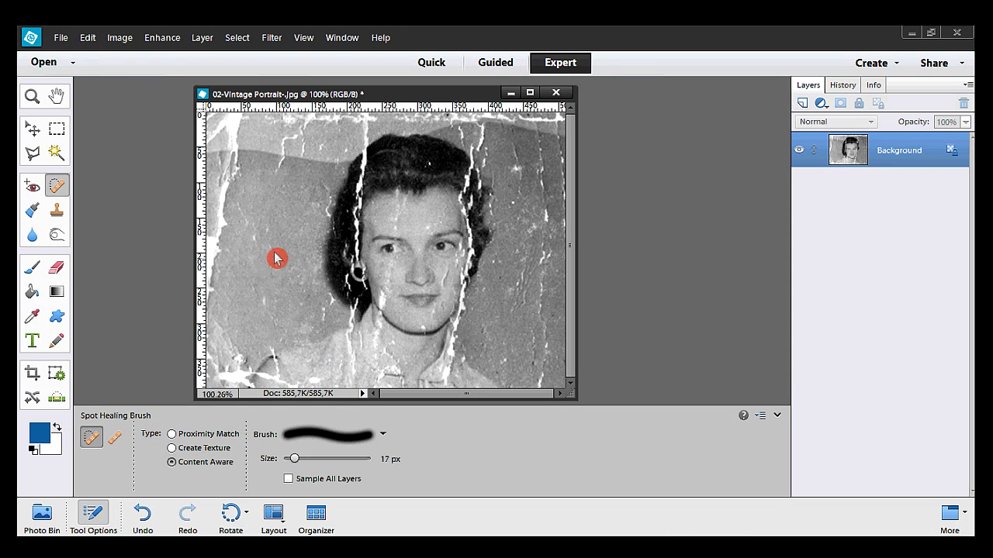
drag(276, 257, 248, 209)
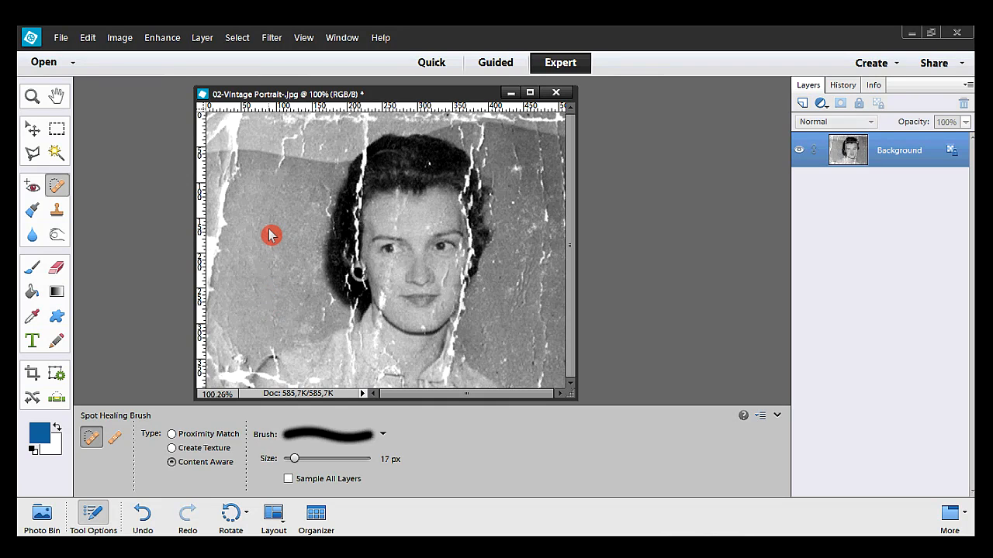
mouse_move(288, 322)
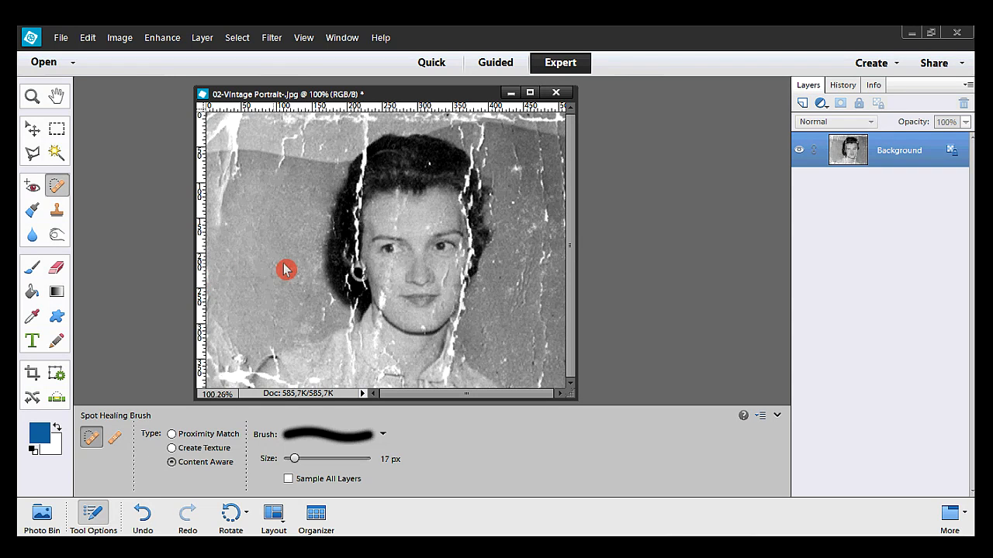
click(143, 515)
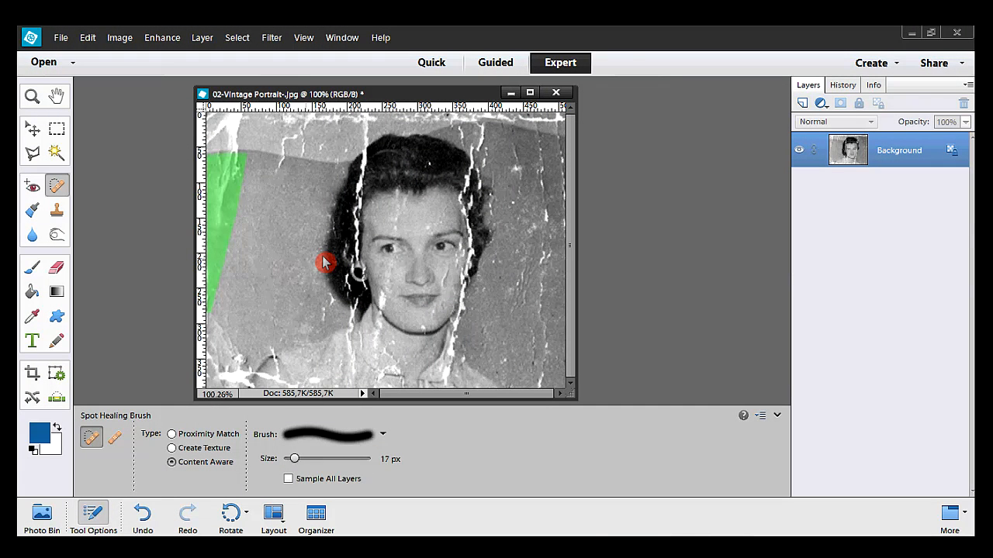
click(325, 262)
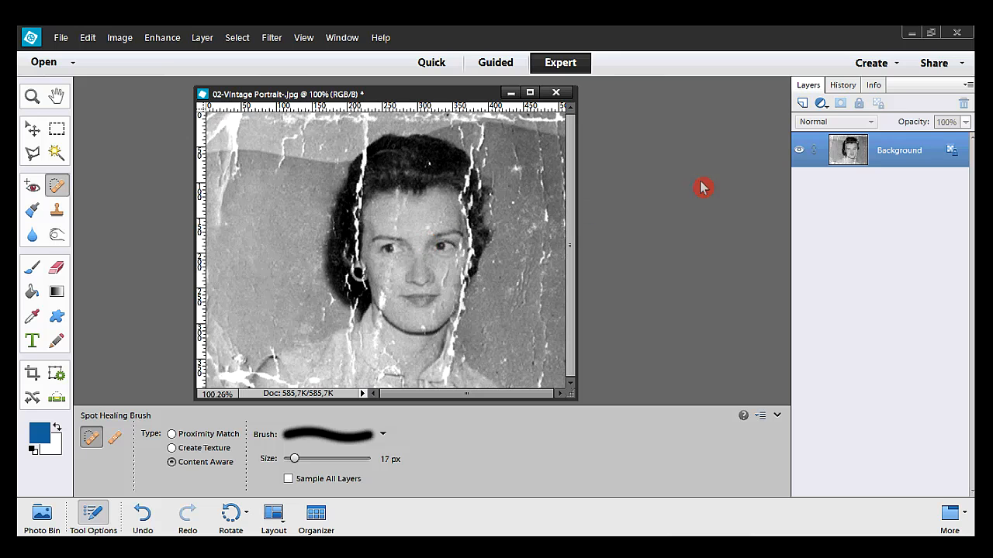
Step: Show the History panel, step back one Spot Healing state, then return to the latest
click(842, 84)
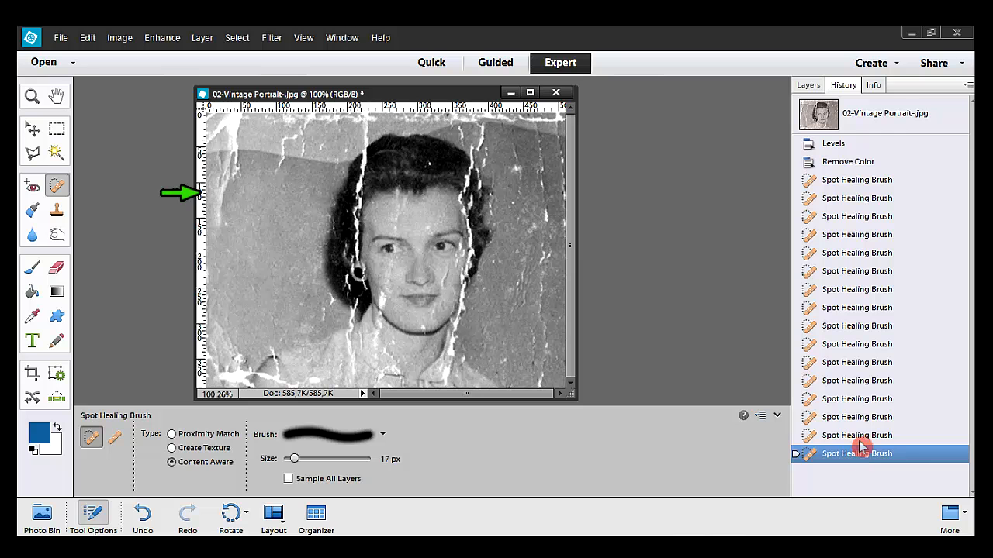
click(859, 418)
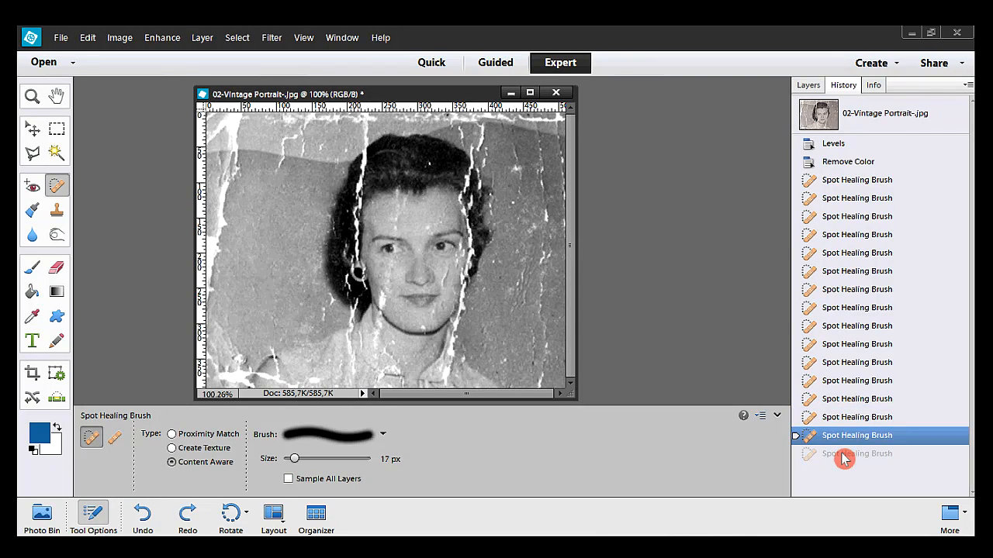
click(830, 453)
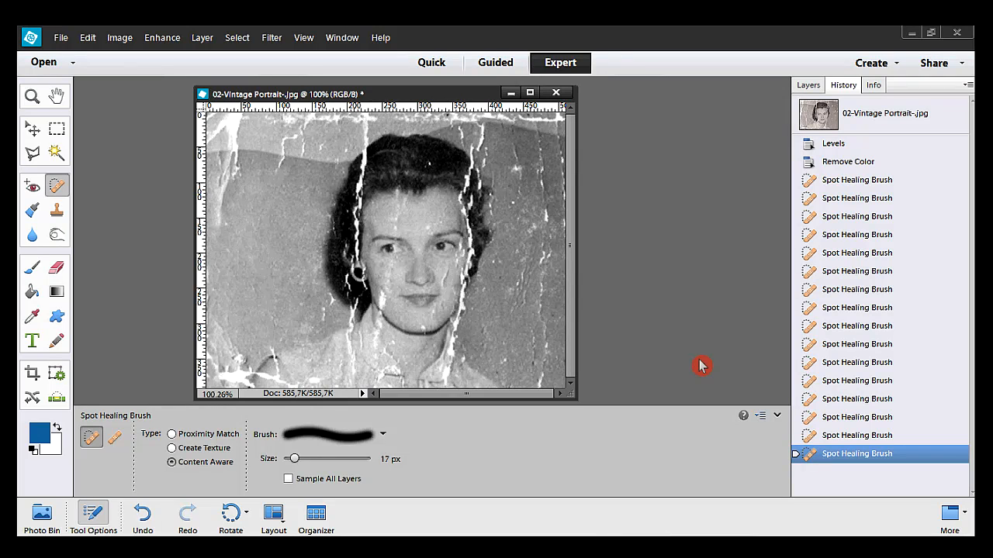
mouse_move(117, 108)
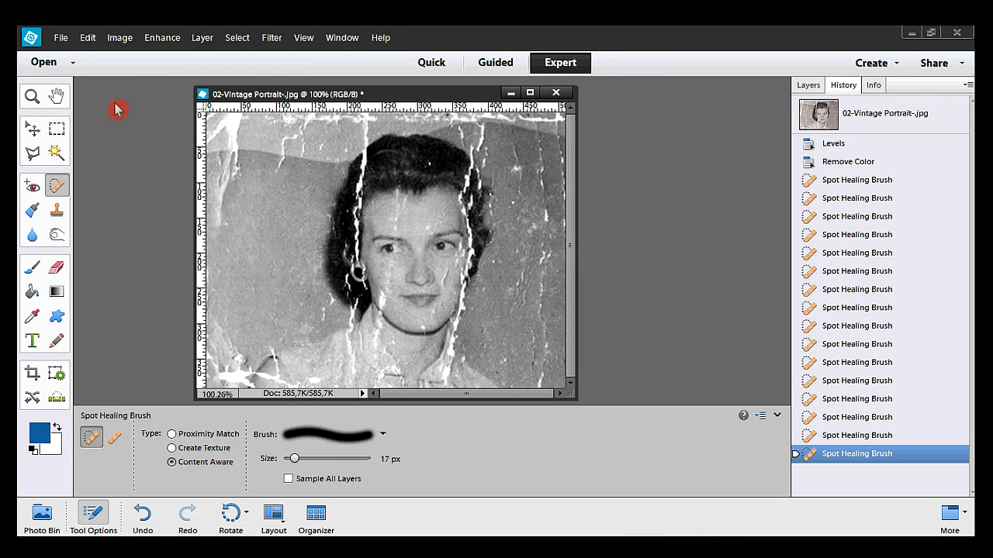
Step: Confirm Performance preferences keep 100 history states and close the dialog
click(87, 37)
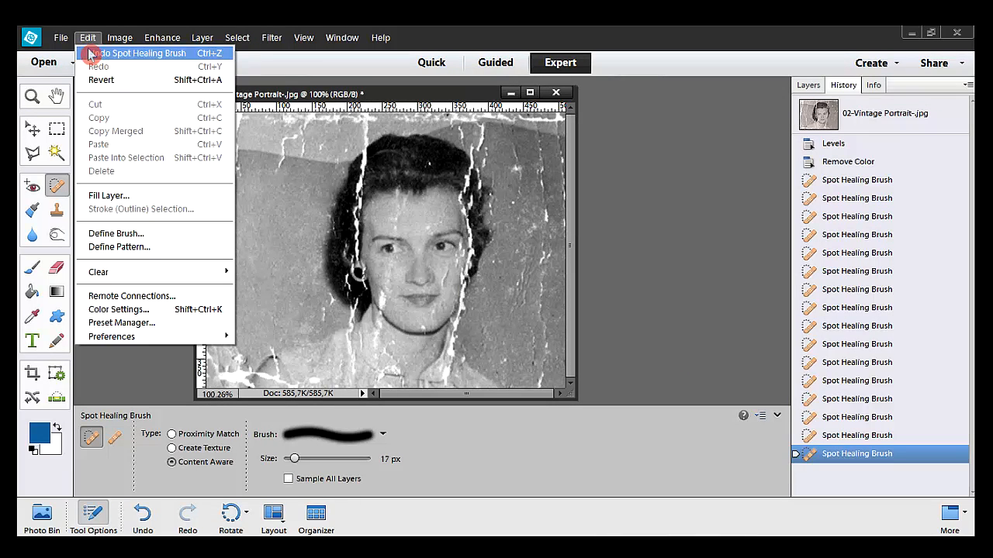
mouse_move(112, 336)
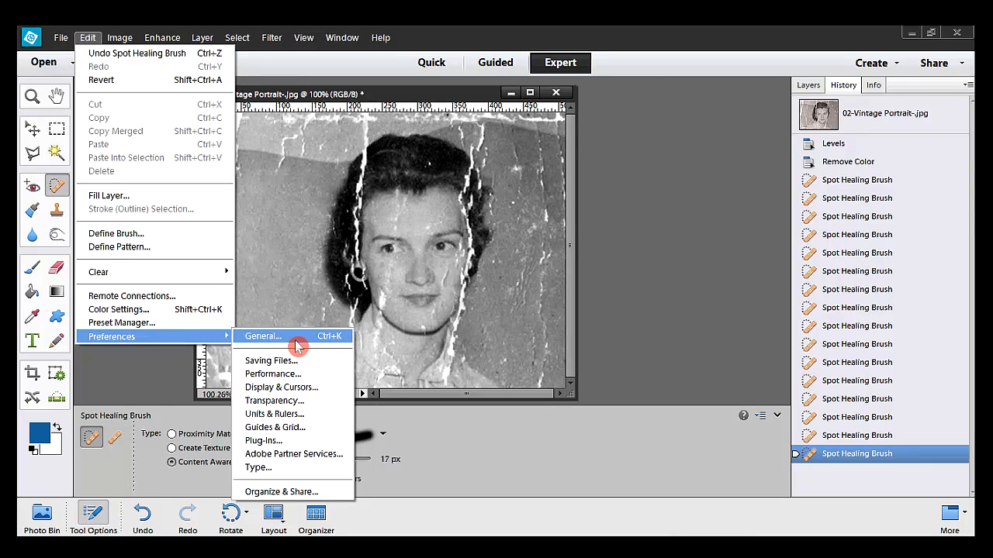
mouse_move(307, 374)
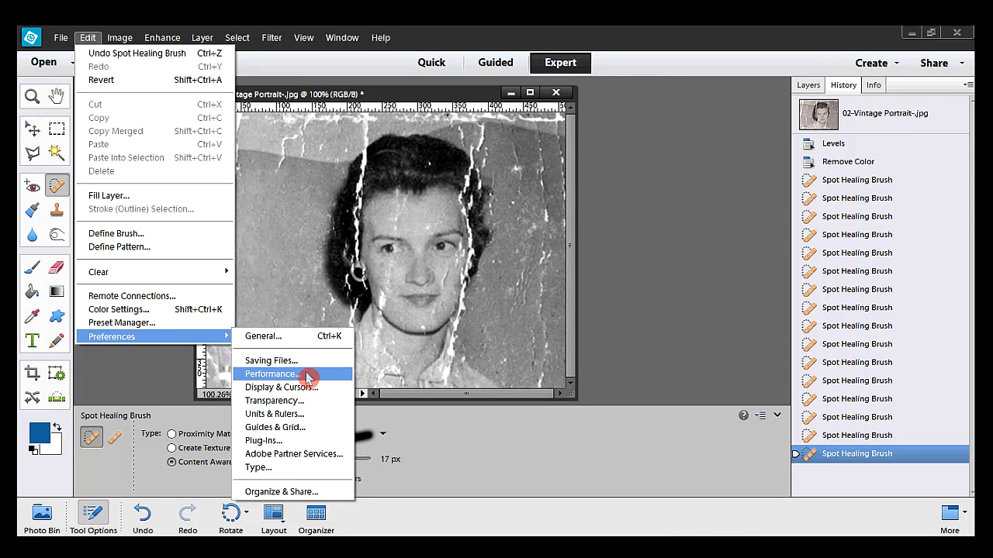
click(270, 374)
text(100)
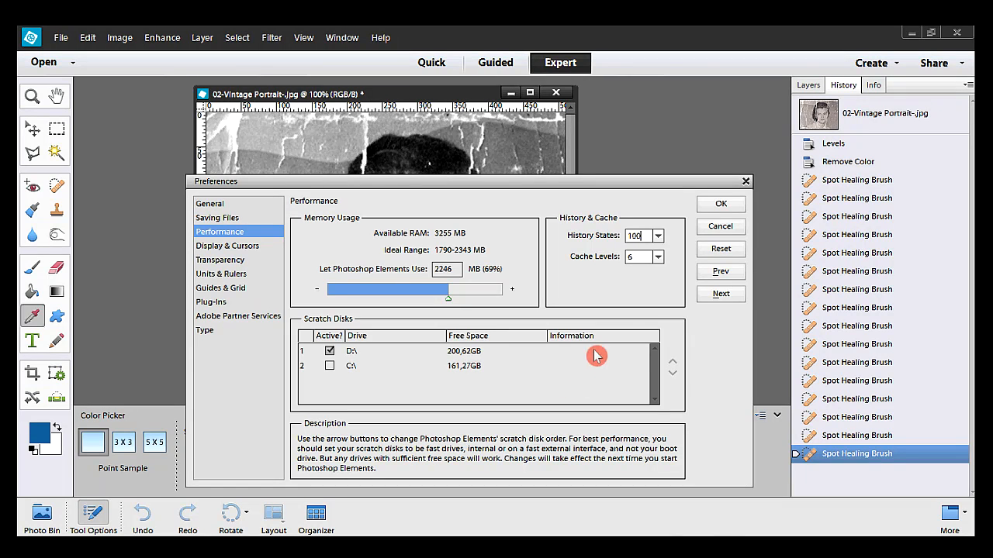
click(719, 204)
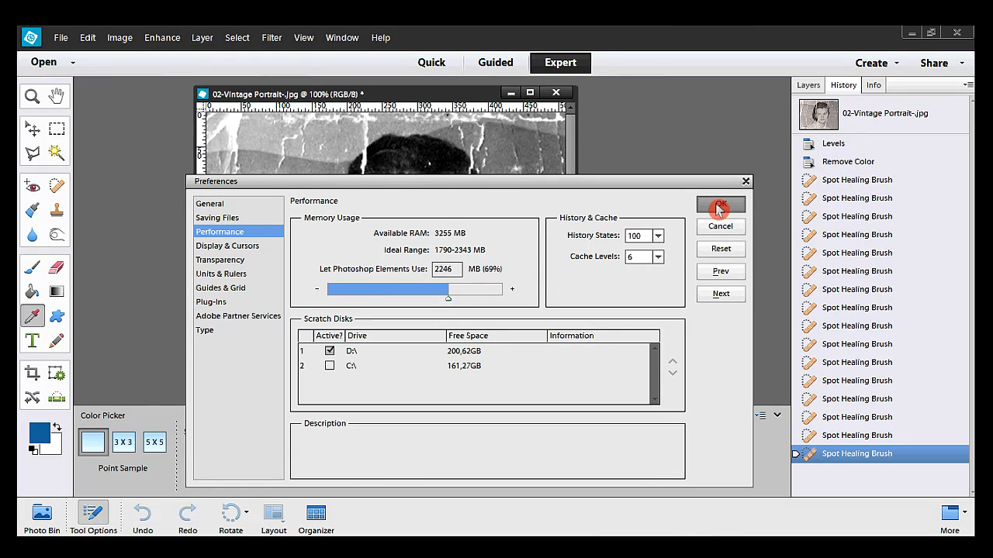
click(720, 208)
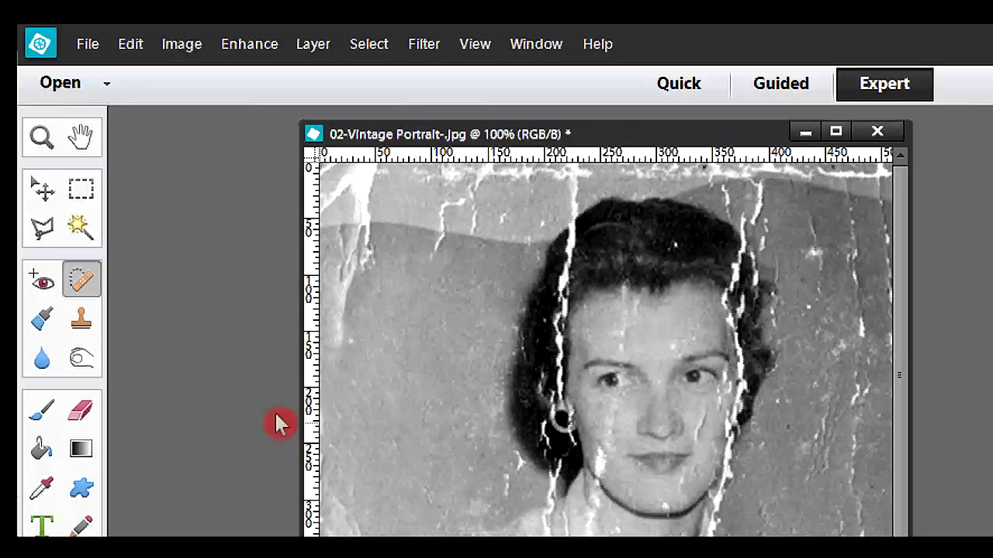
Step: With the Clone Stamp, sample the woman's eye and paint a copy on the right background
click(81, 319)
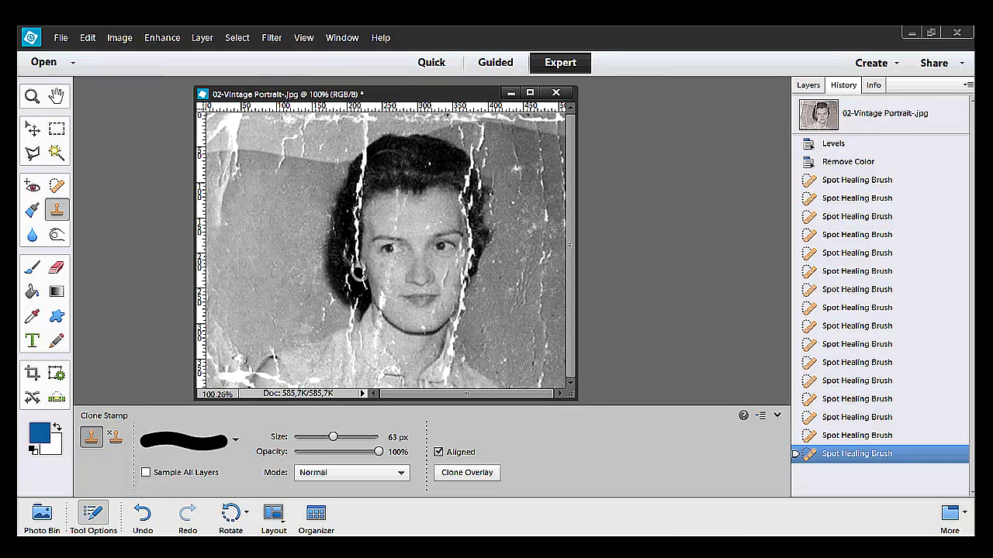
click(257, 347)
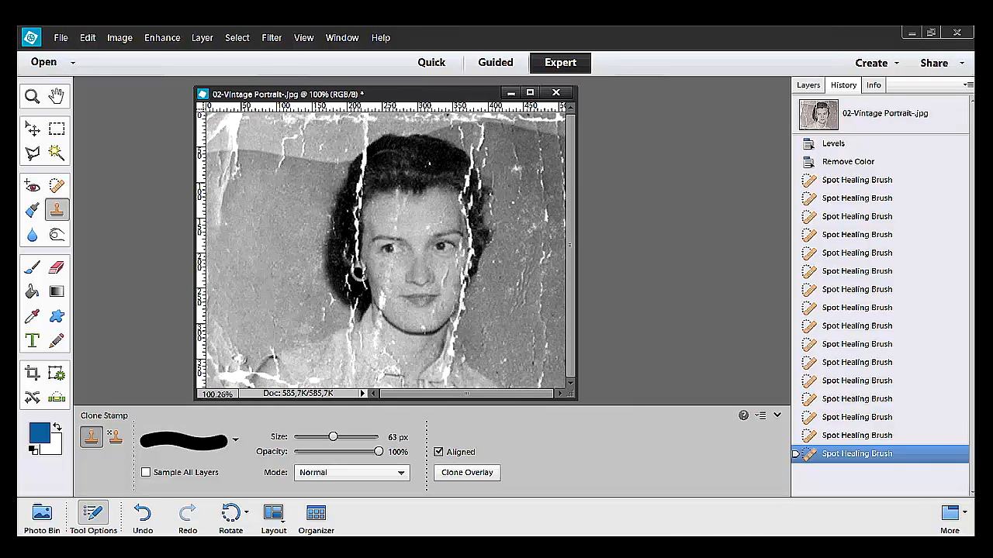
click(444, 250)
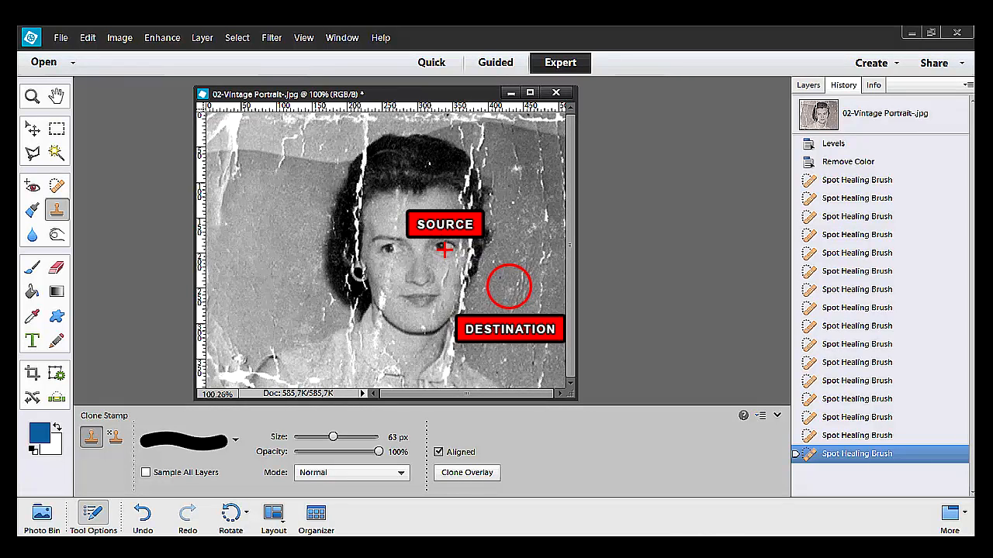
drag(444, 250, 508, 287)
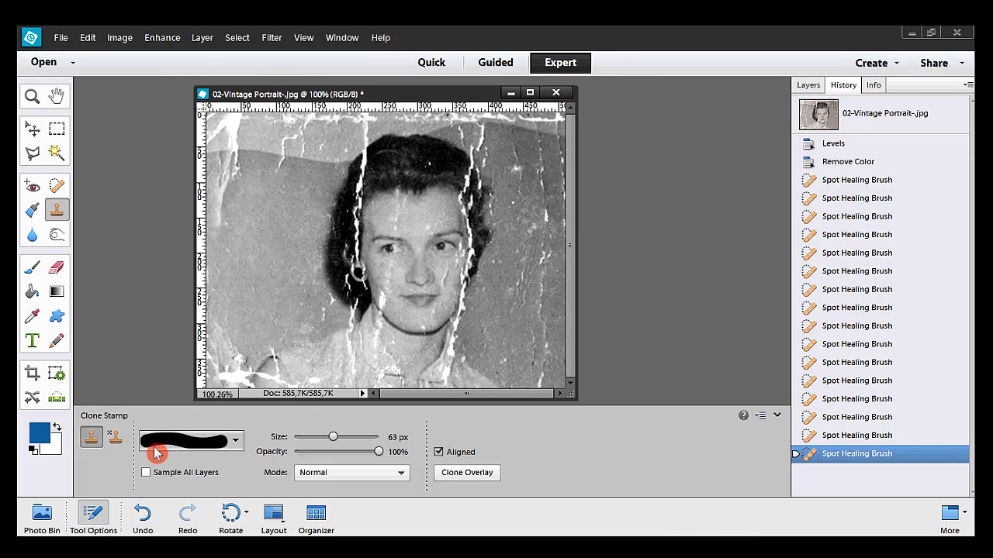
mouse_move(302, 437)
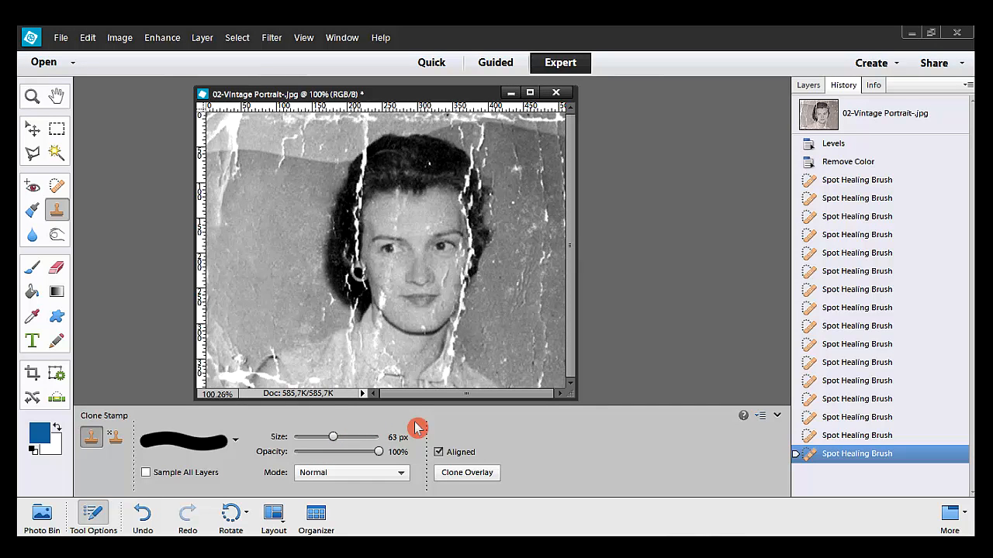
mouse_move(387, 416)
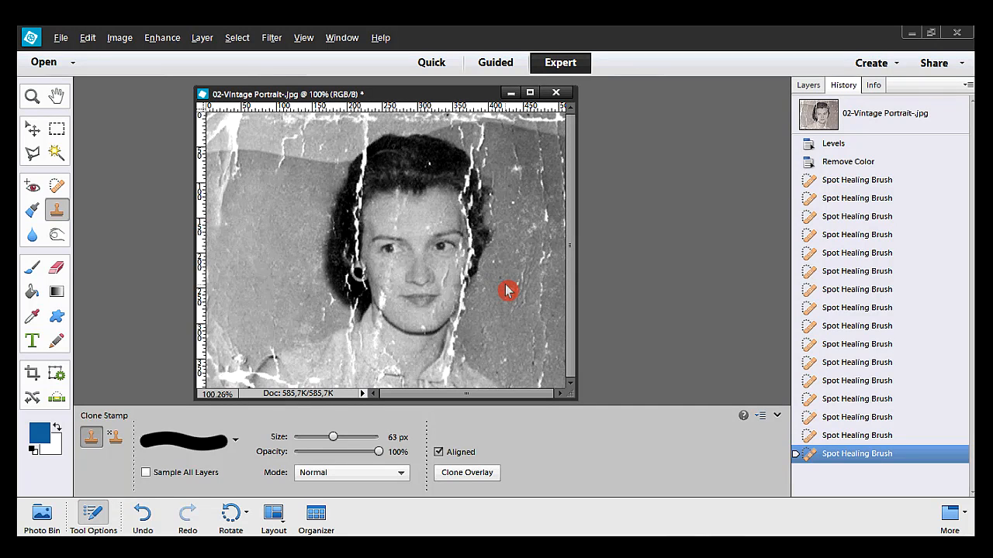
mouse_move(452, 260)
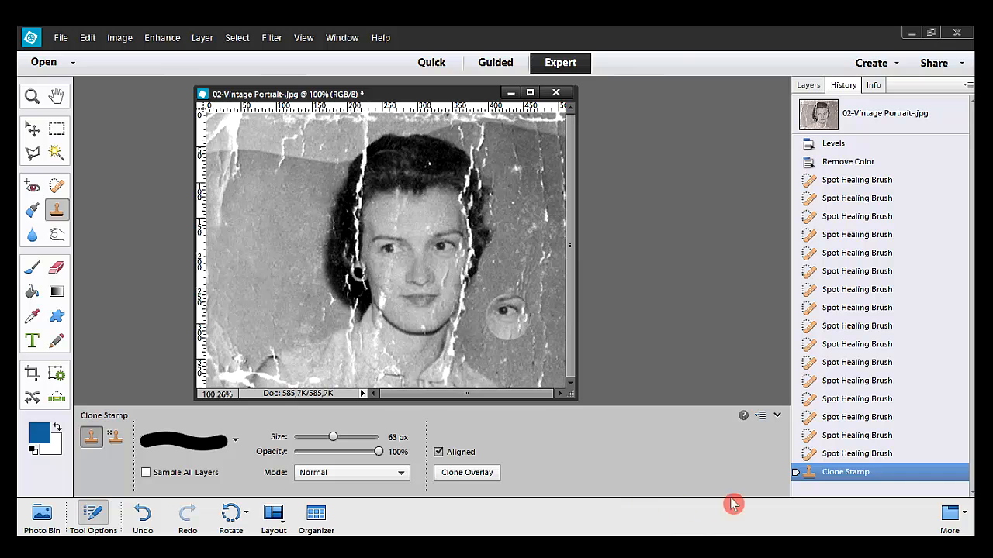
mouse_move(841, 453)
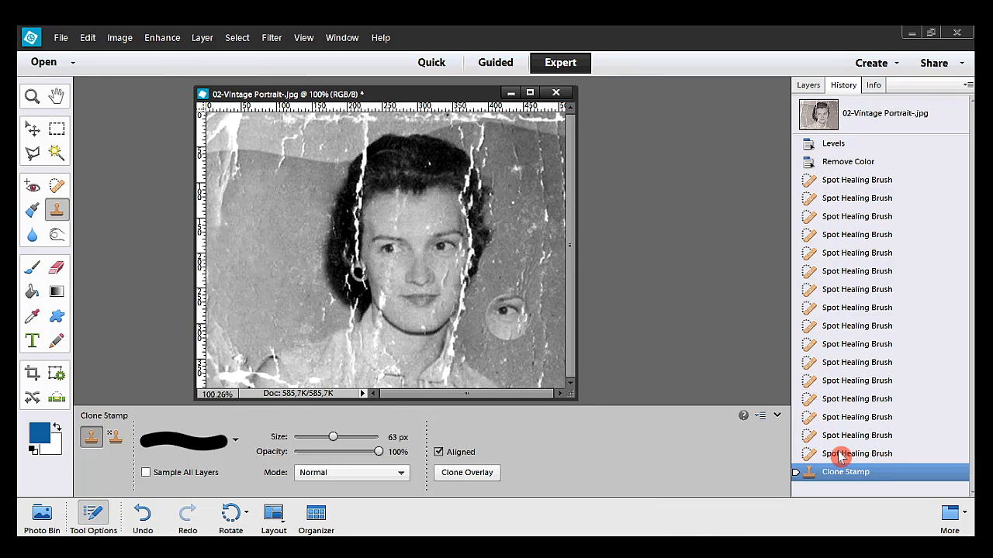
Step: Revert to before the test clone and choose a new brush tip at 63 px
click(848, 453)
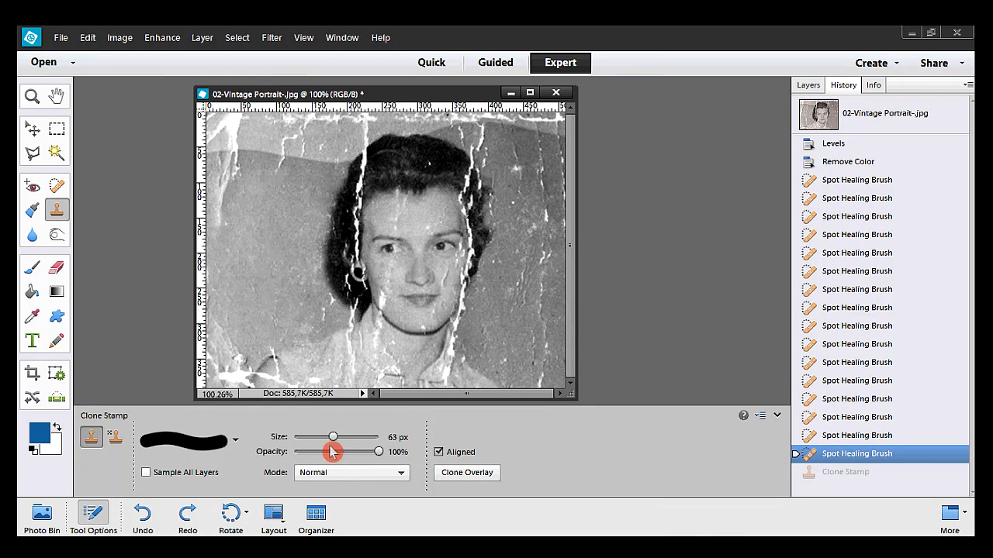
click(236, 441)
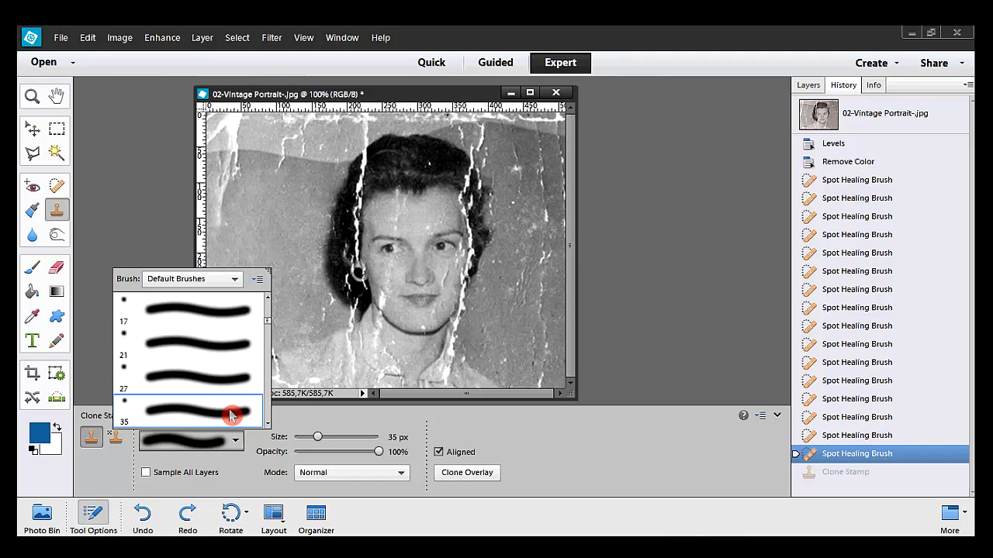
click(197, 377)
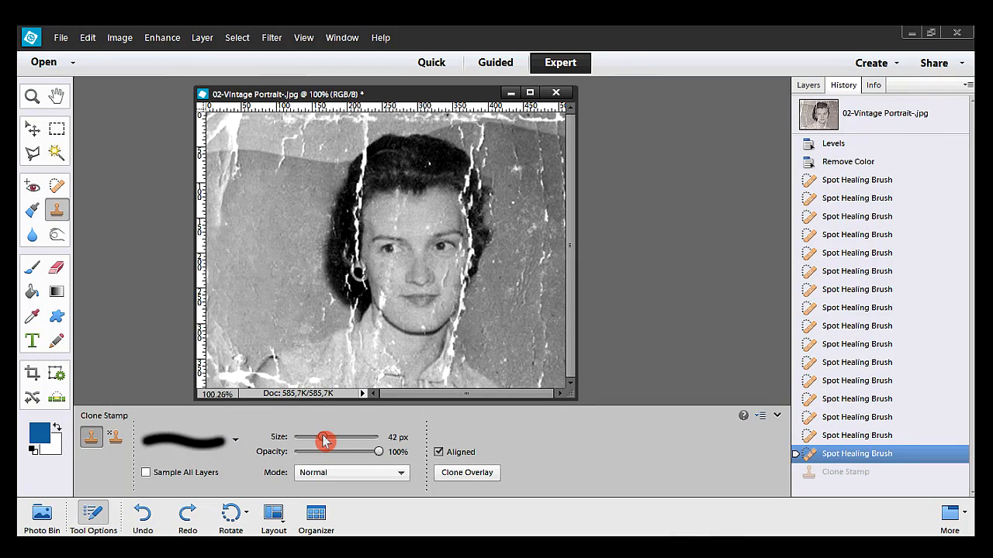
drag(325, 437, 335, 437)
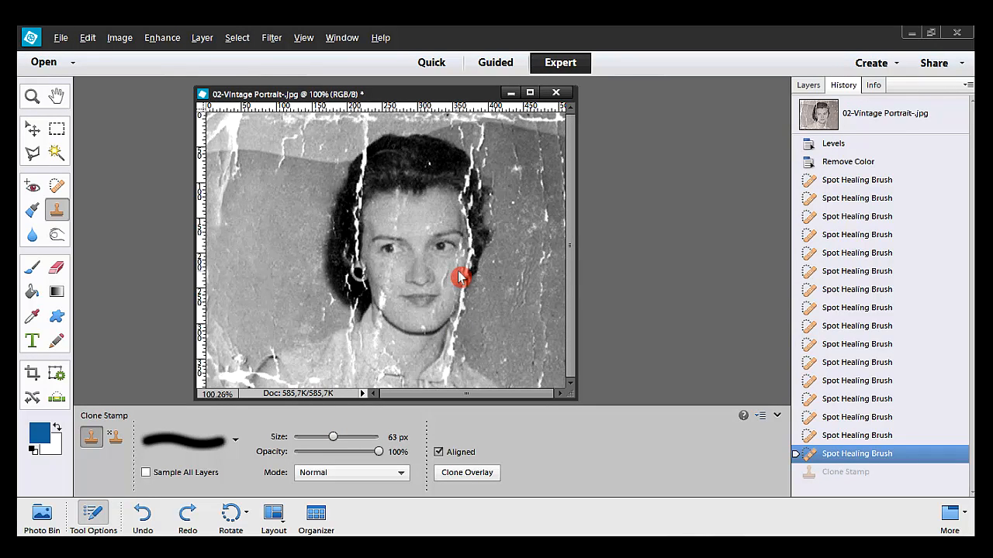
mouse_move(450, 249)
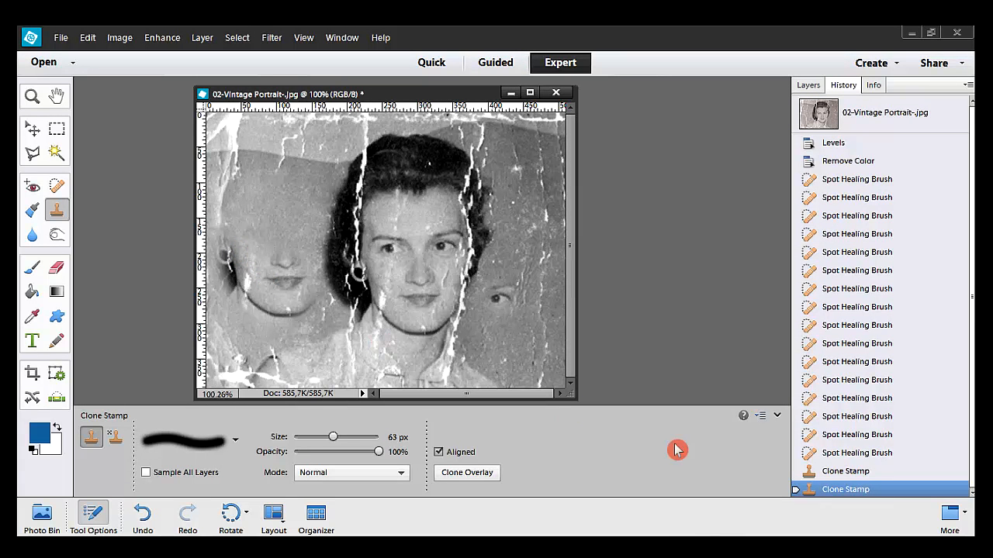
Step: Undo the remaining cloning experiments via History
click(846, 472)
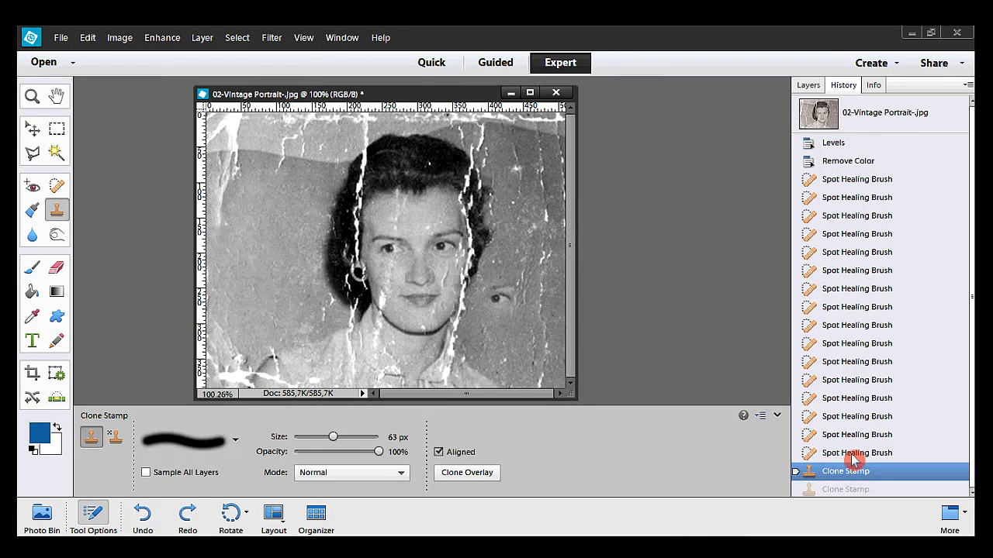
click(856, 453)
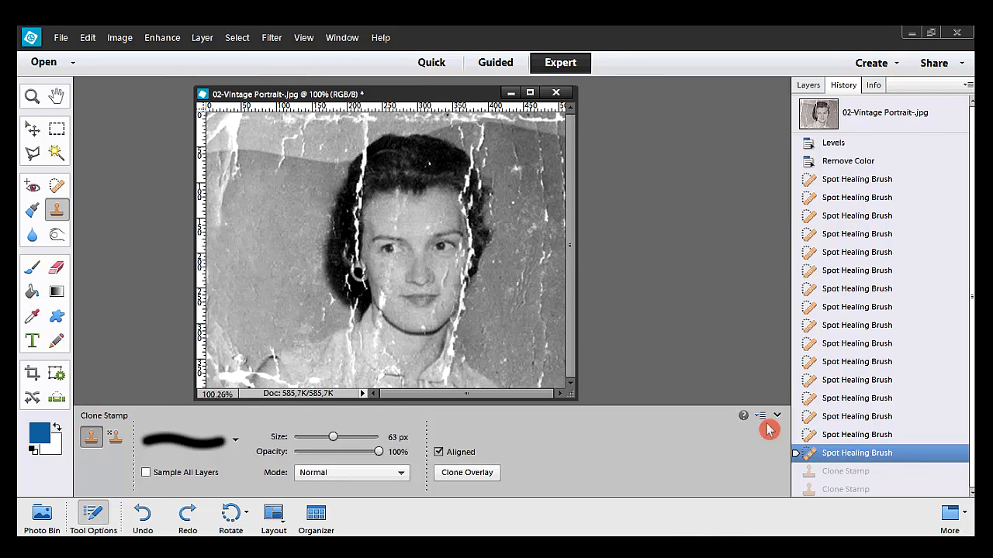
mouse_move(516, 338)
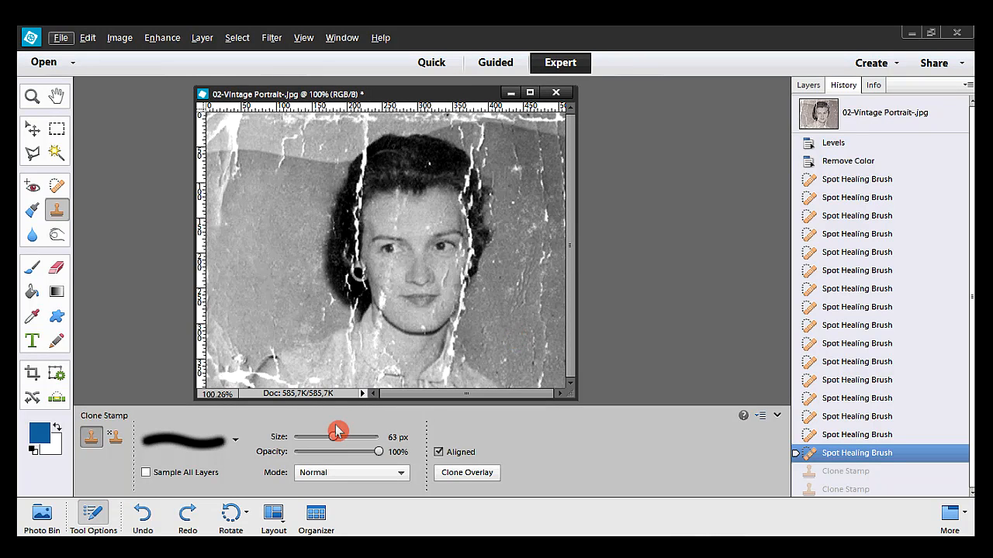
Step: Clone clean background at 77 px over the dust spots on the left edge
drag(338, 437, 341, 438)
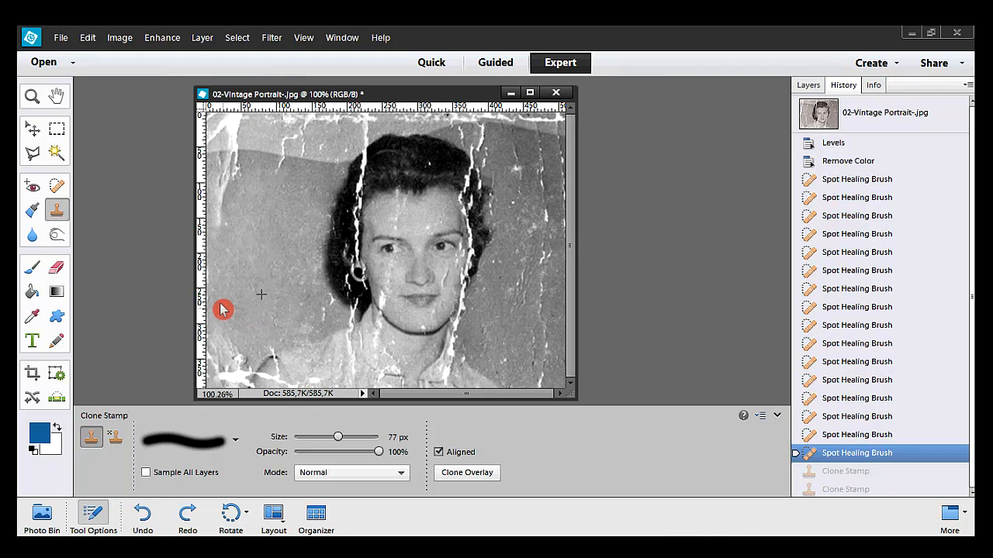
mouse_move(233, 355)
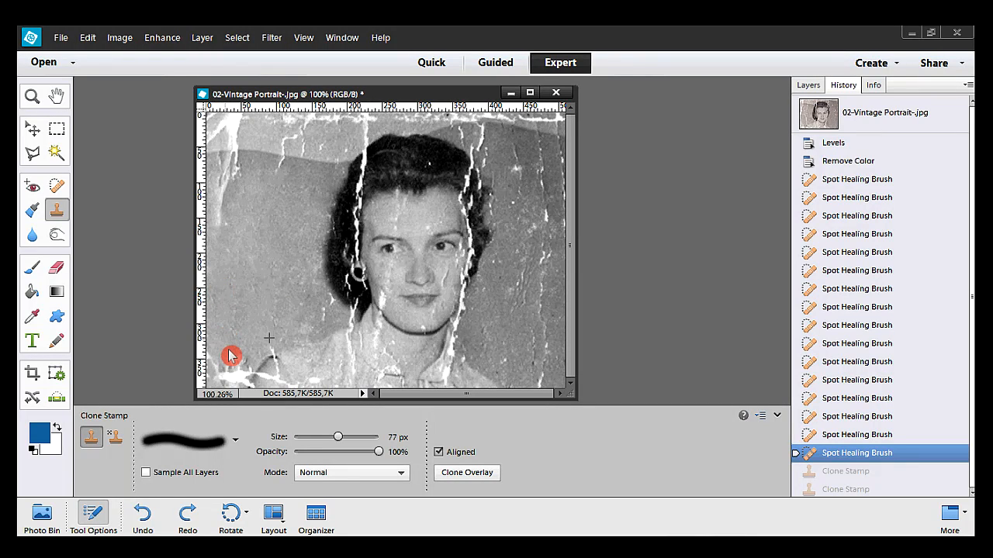
mouse_move(211, 276)
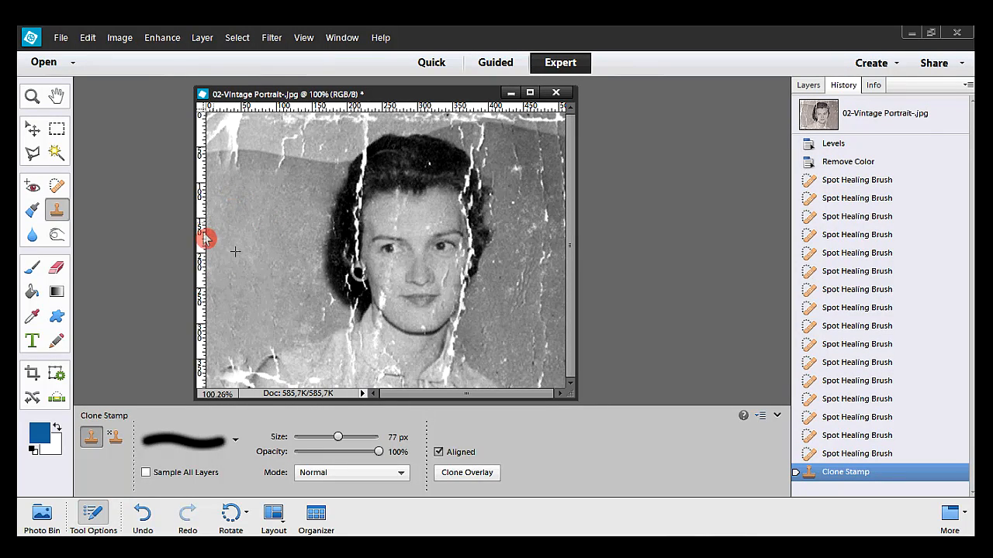
click(251, 322)
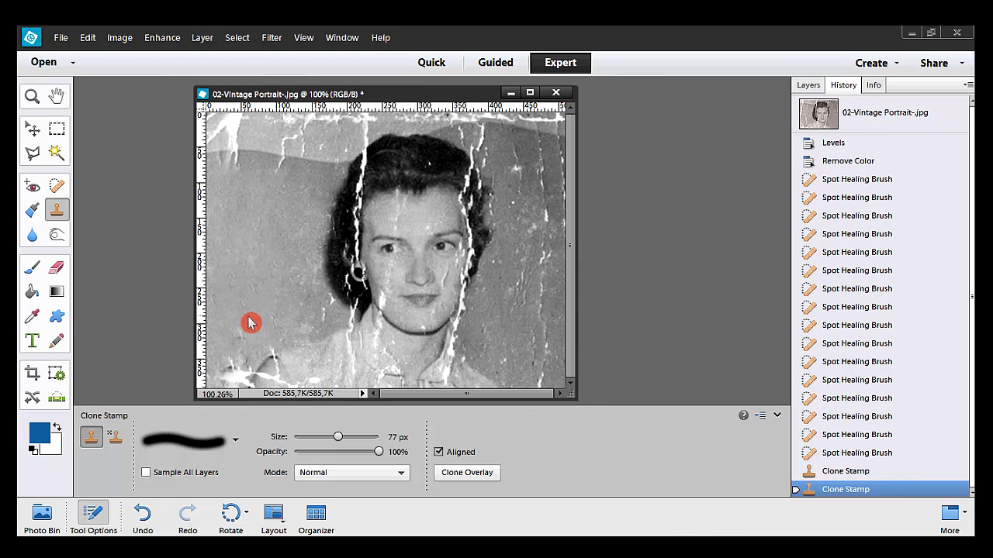
mouse_move(264, 324)
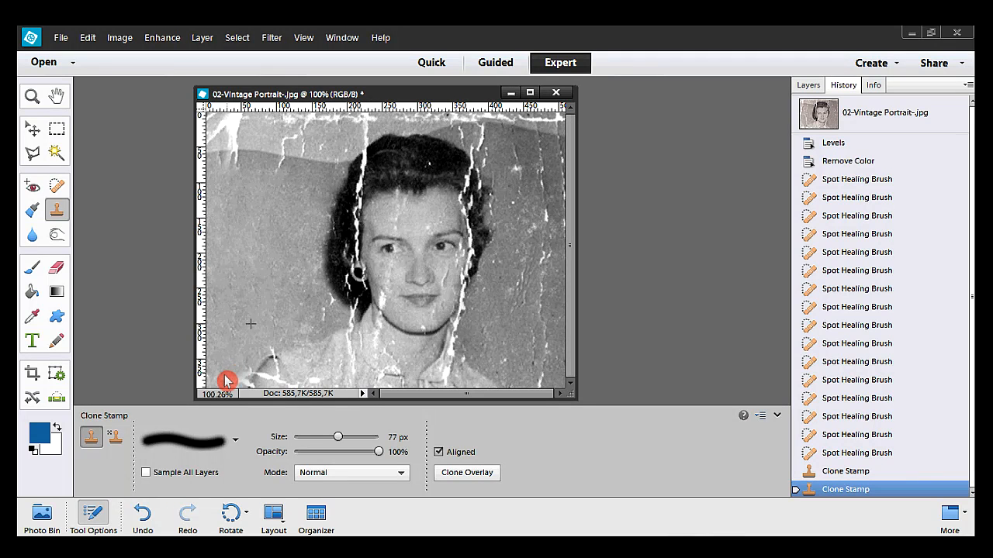
mouse_move(218, 304)
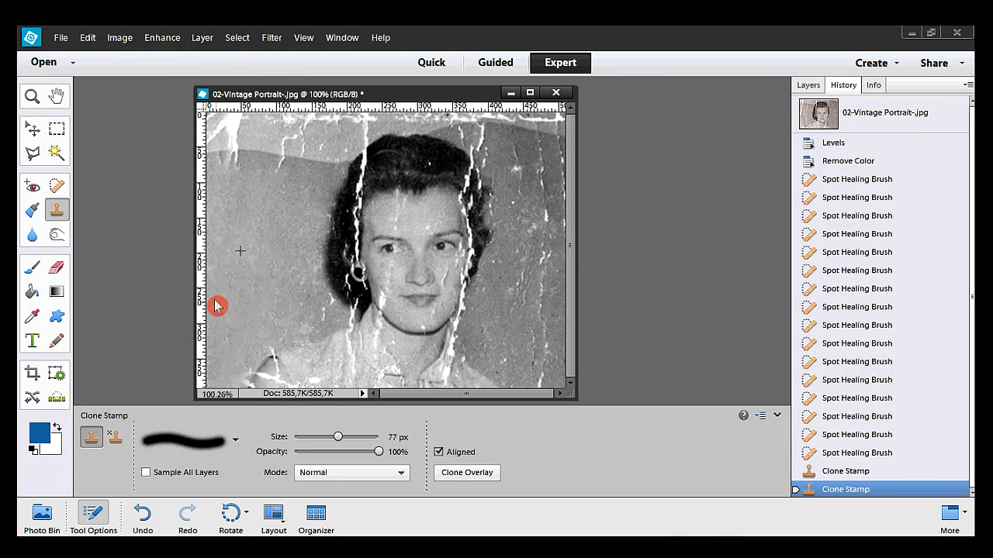
click(227, 321)
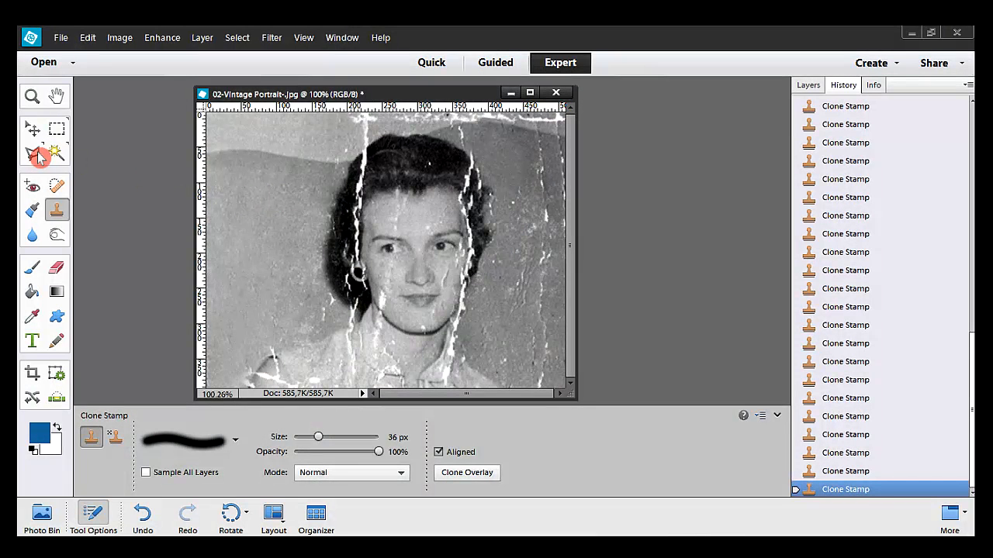
click(33, 154)
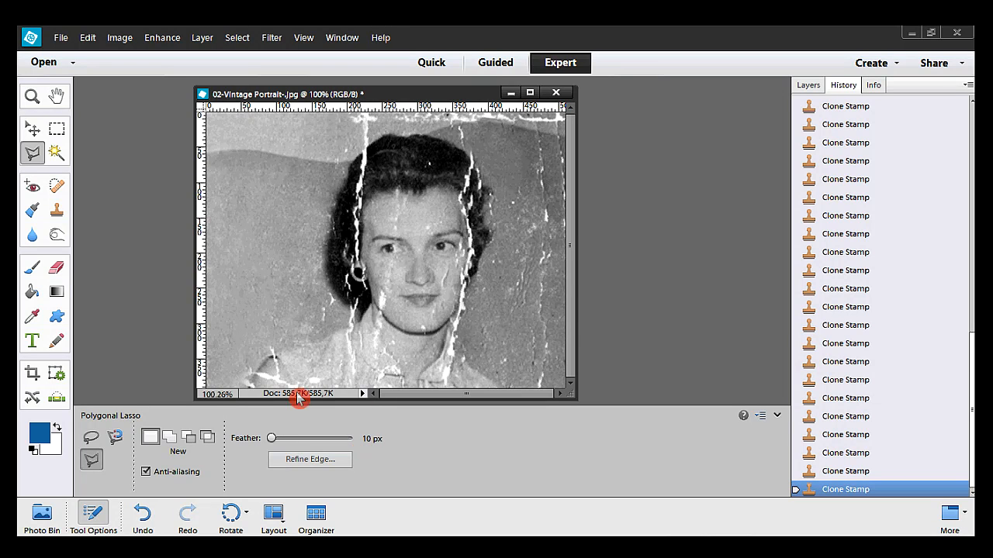
mouse_move(230, 399)
text(95)
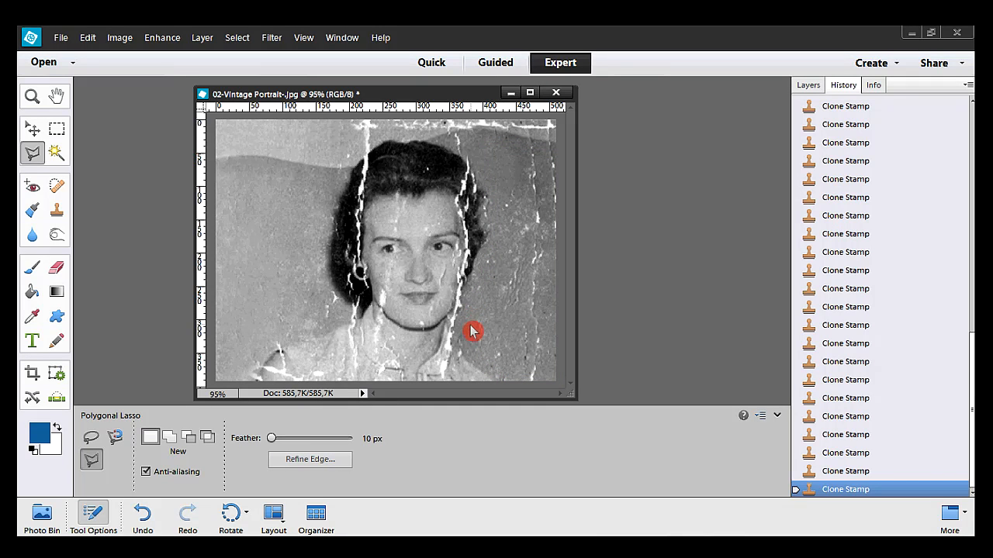
mouse_move(484, 282)
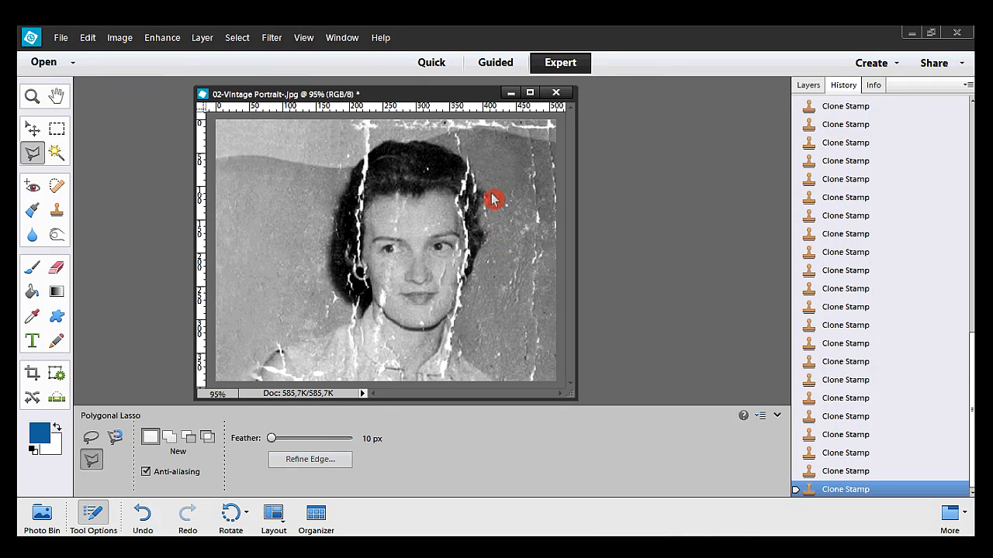
mouse_move(490, 152)
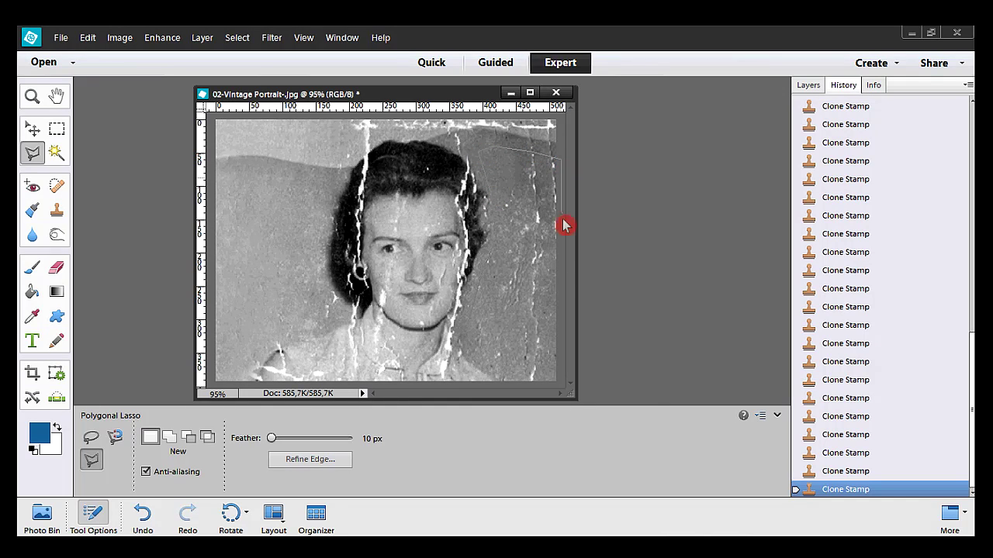
mouse_move(568, 391)
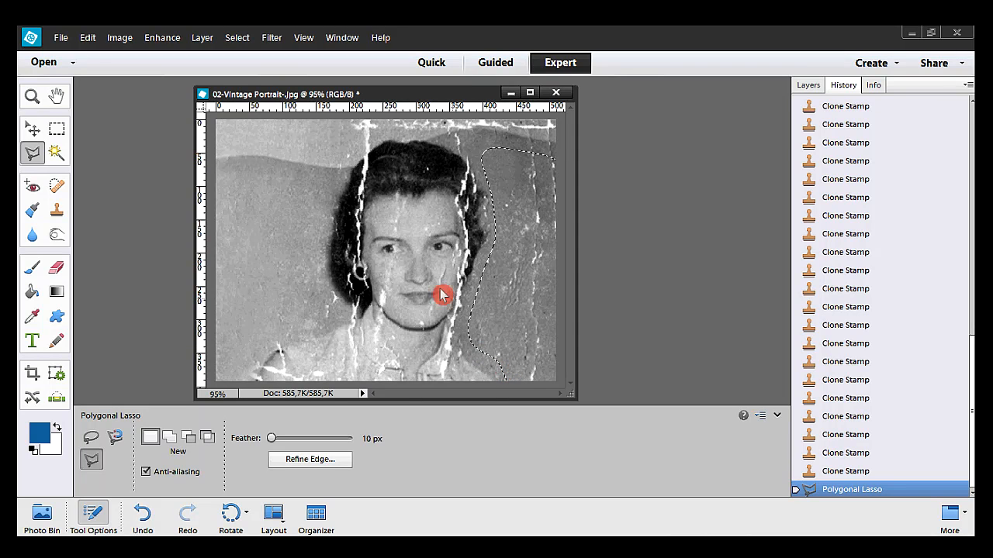
Step: Open the Filter menu for the selected background strip right of the head
click(271, 37)
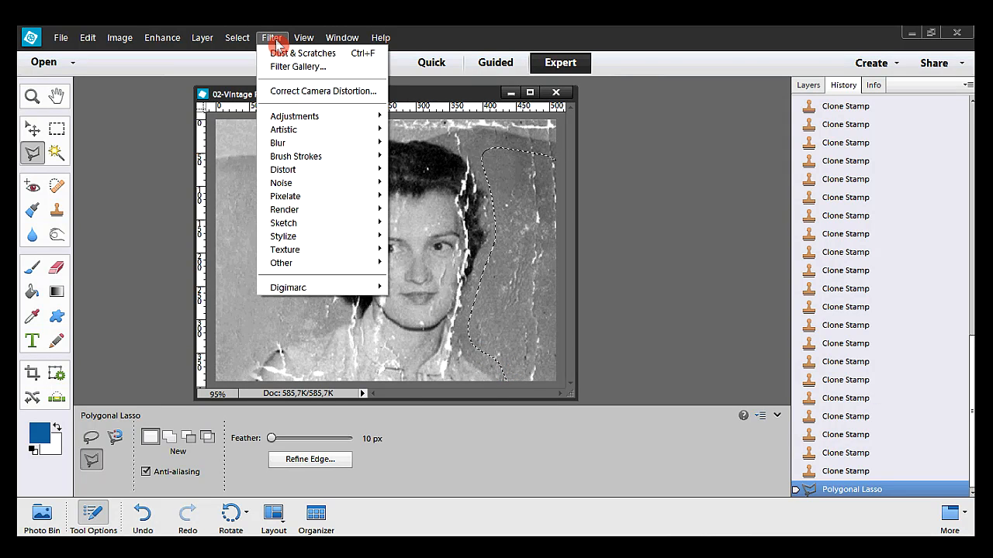
mouse_move(296, 155)
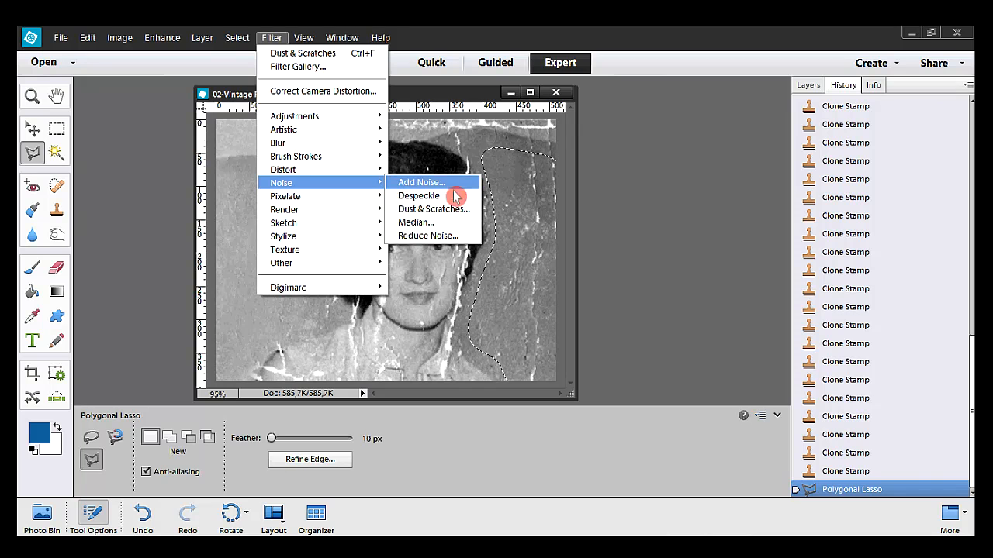
Step: Apply Dust & Scratches at radius 23 px and threshold 11 levels to the selected right background strip
click(434, 208)
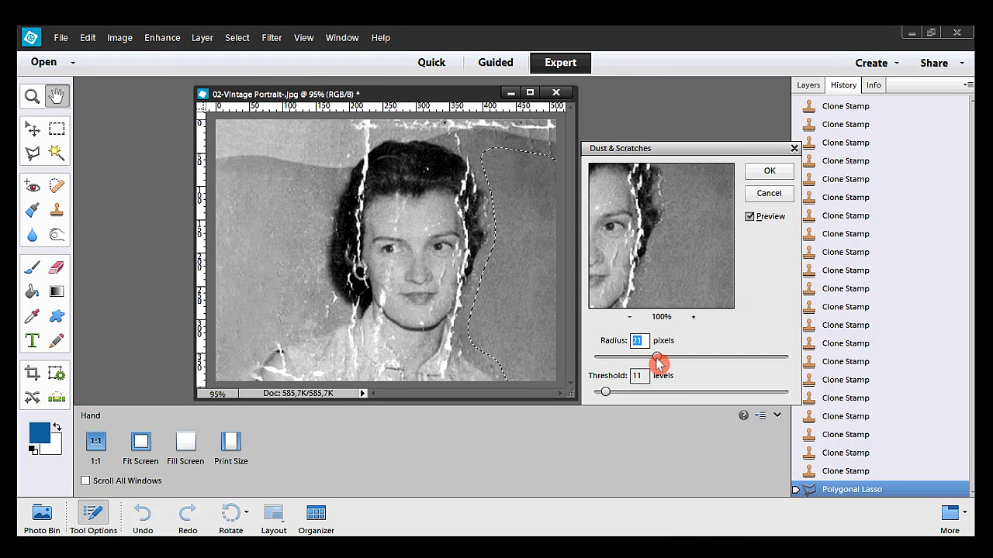
drag(657, 358, 648, 358)
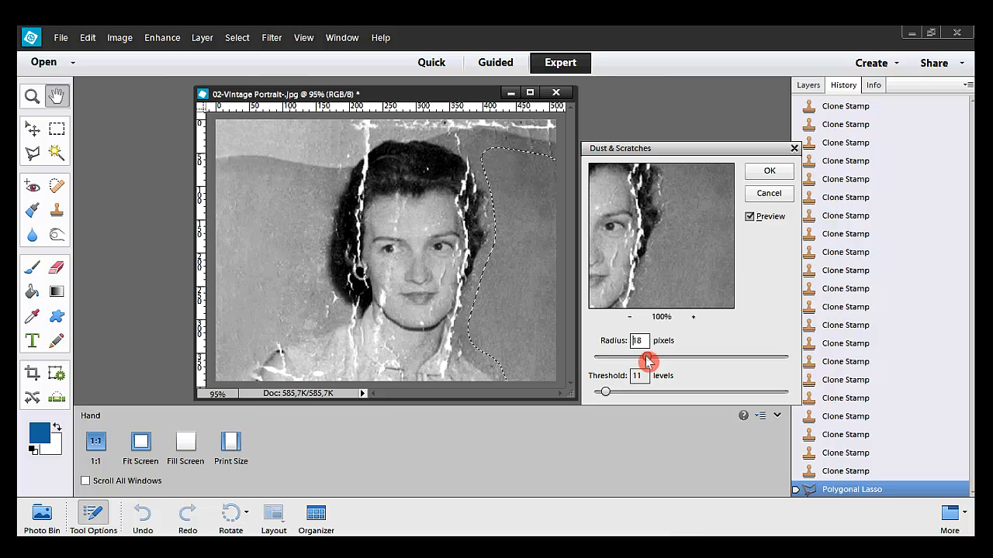
drag(648, 357, 624, 357)
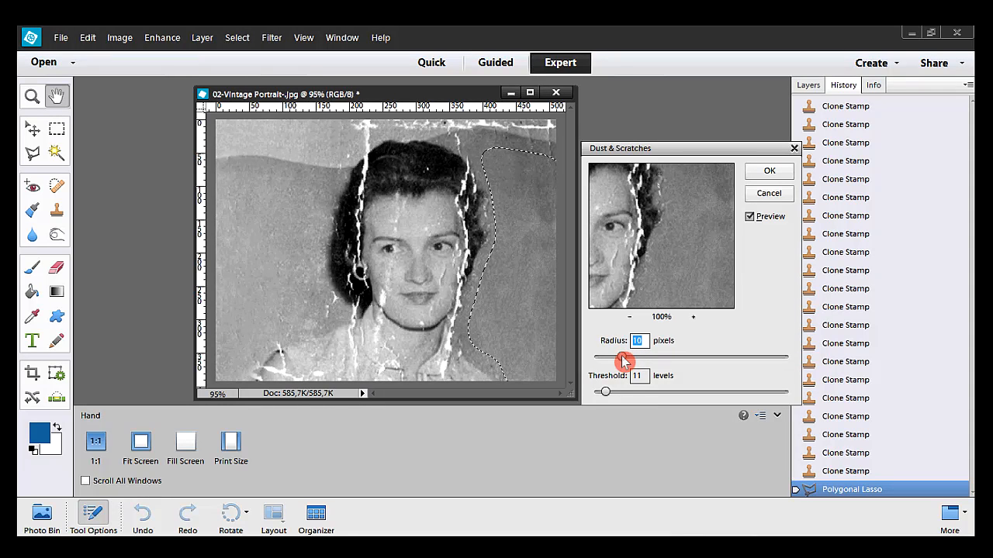
drag(623, 357, 589, 356)
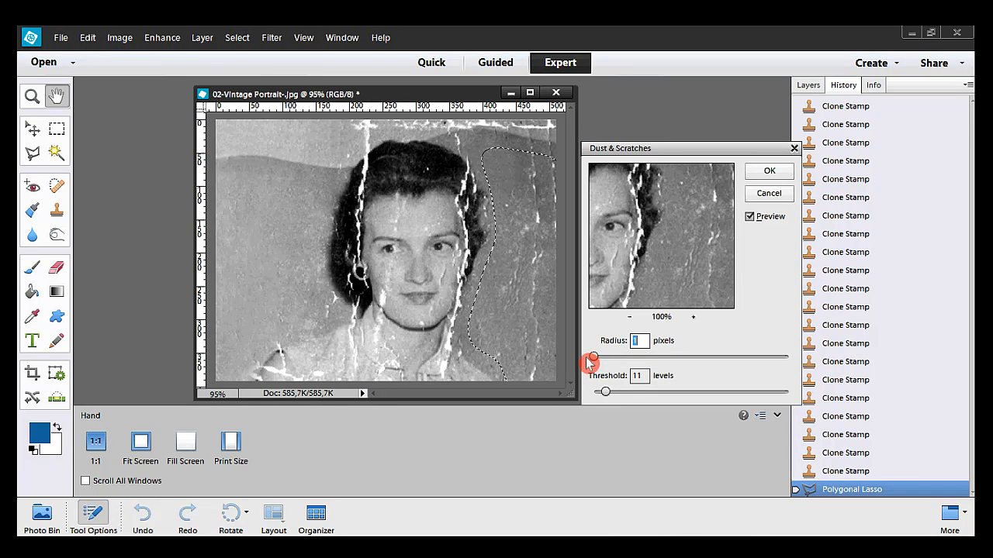
drag(590, 357, 630, 356)
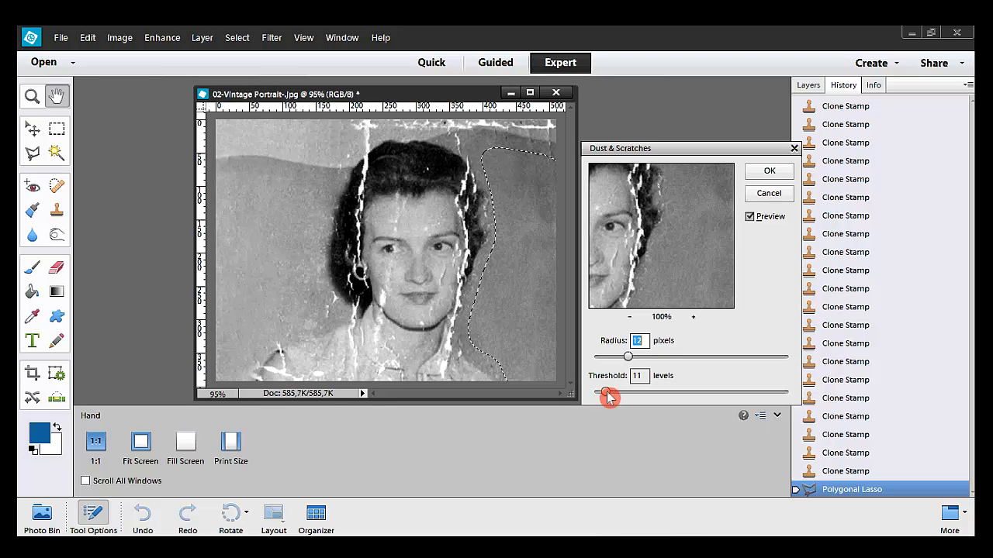
drag(605, 394, 637, 394)
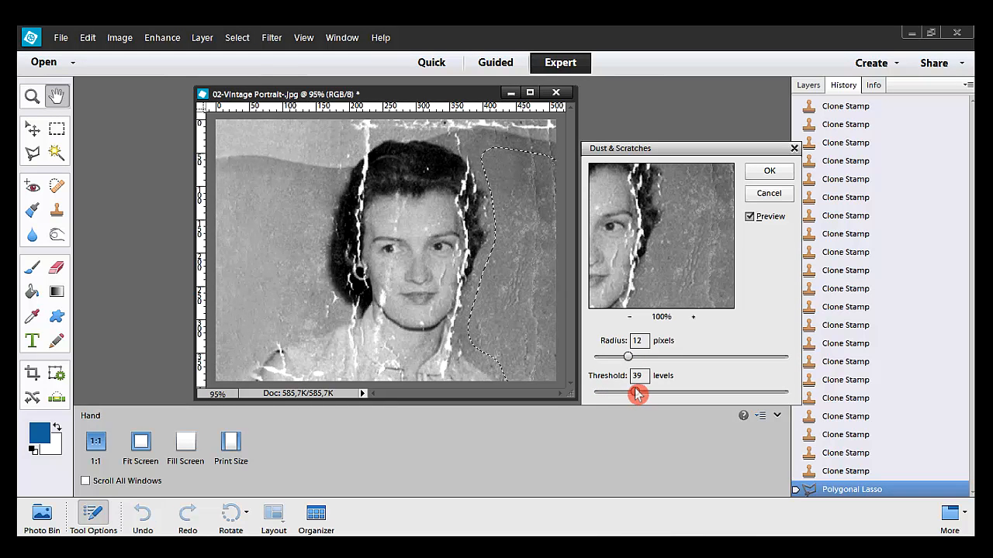
drag(637, 390, 606, 397)
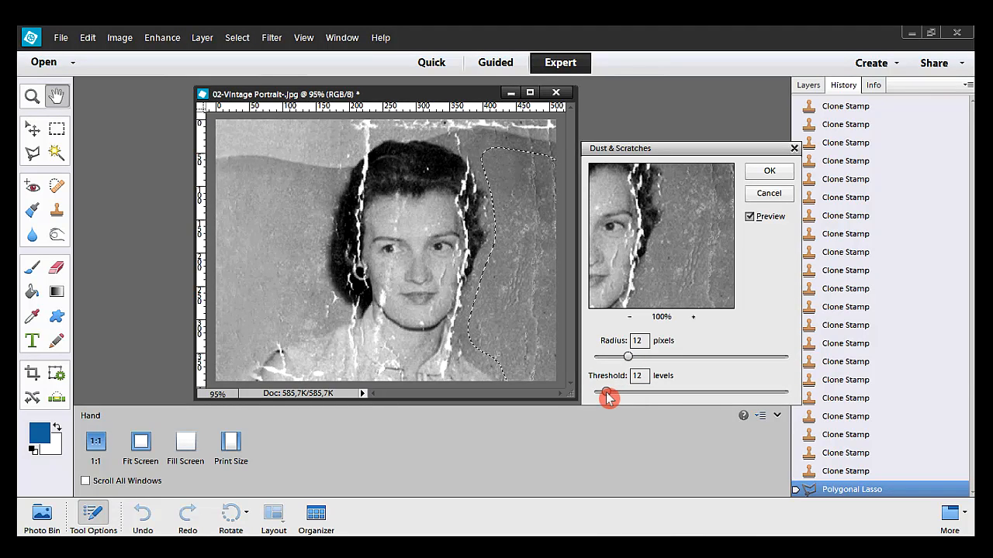
drag(608, 397, 634, 365)
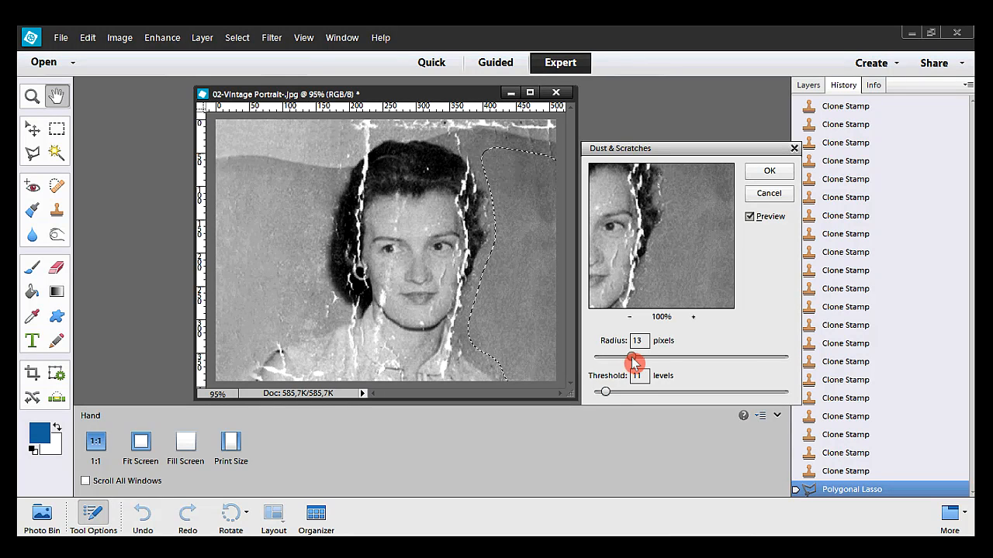
drag(633, 357, 660, 357)
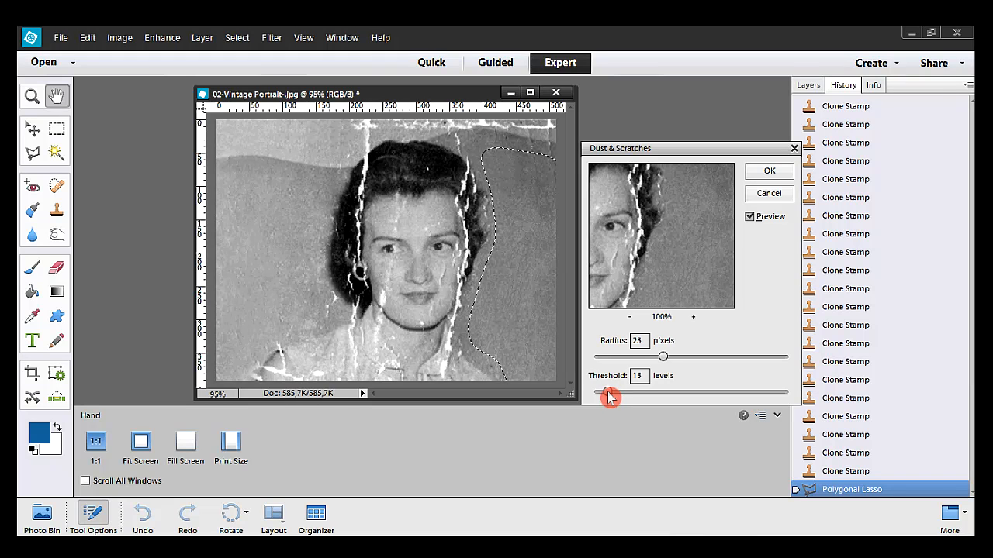
drag(608, 397, 605, 397)
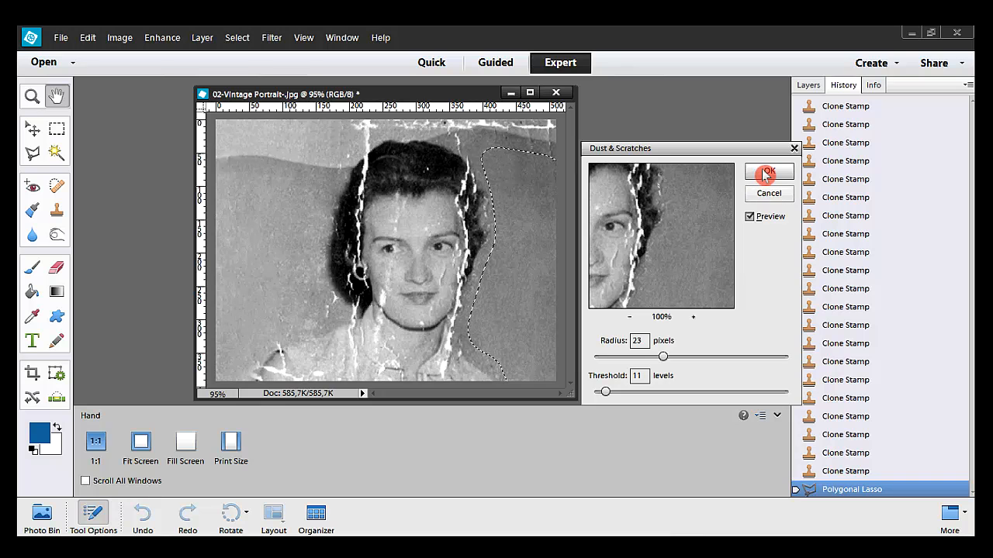
click(766, 171)
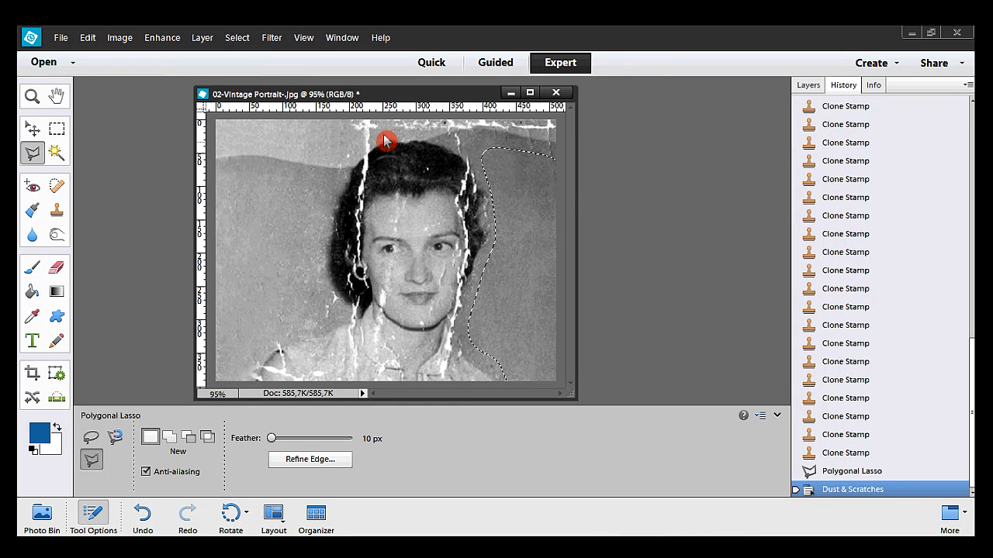
Step: Deselect the smoothed strip and zoom to 144% on the left background and face
click(235, 37)
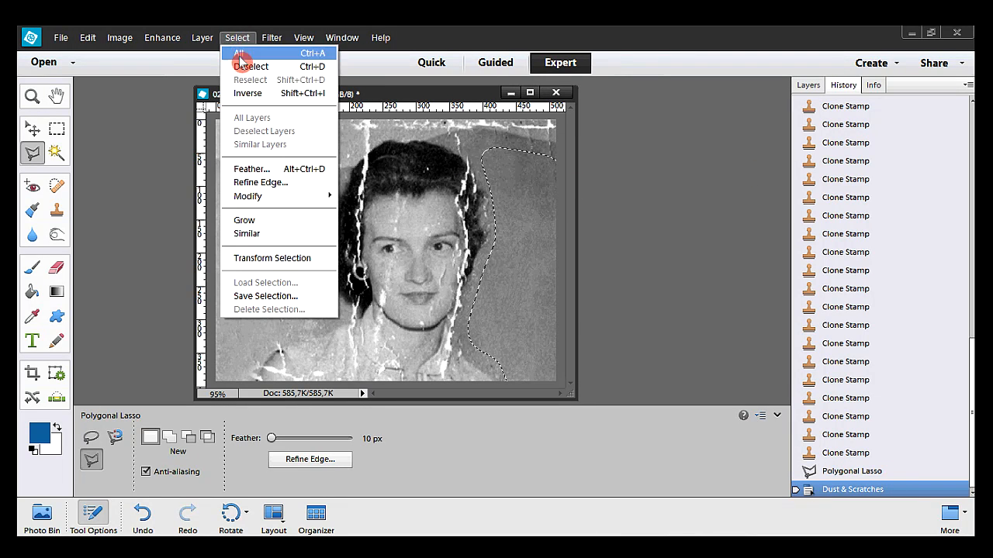
click(251, 65)
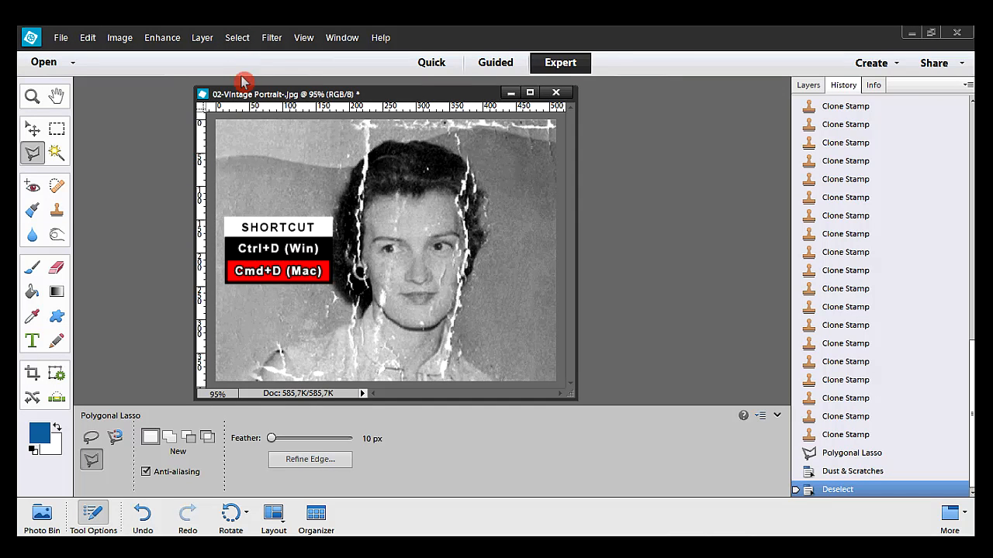
click(31, 96)
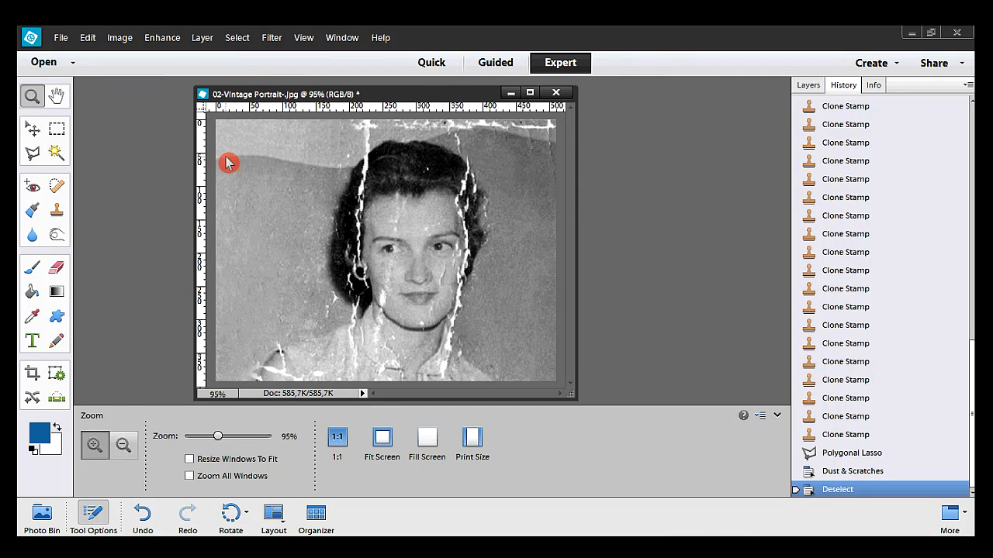
drag(225, 158, 411, 326)
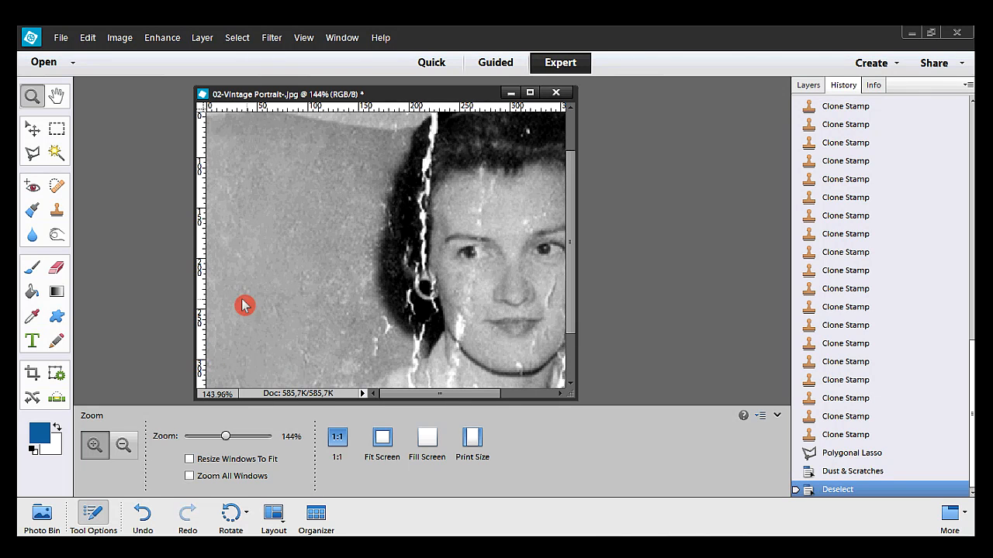
mouse_move(561, 192)
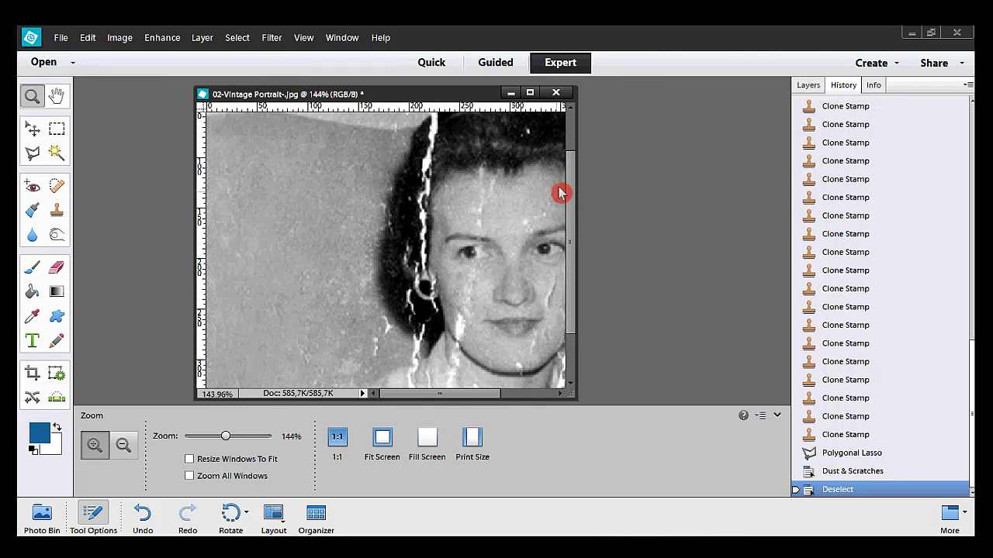
mouse_move(566, 198)
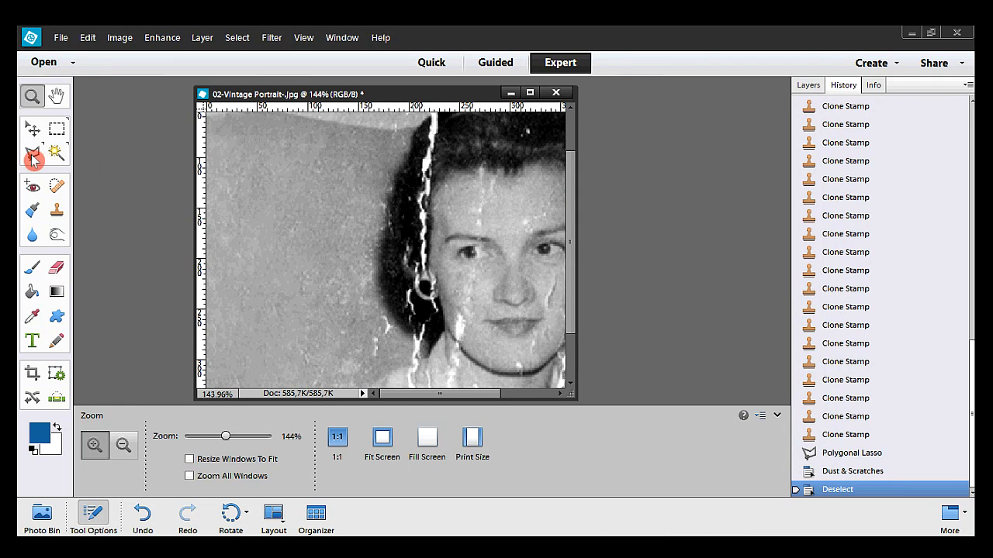
Step: Outline the smoothed grey patch left of the face with a 17 px feathered Polygonal Lasso
click(31, 153)
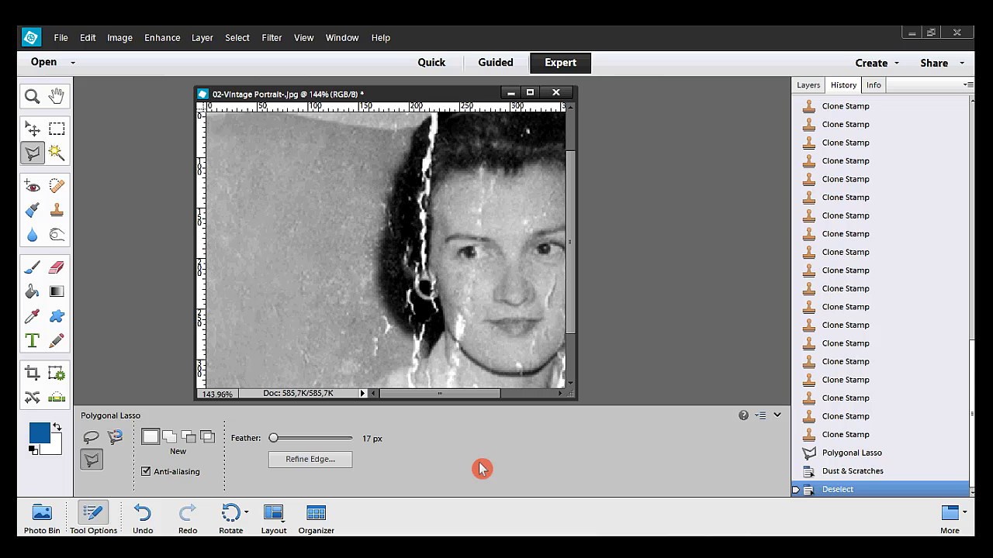
mouse_move(224, 186)
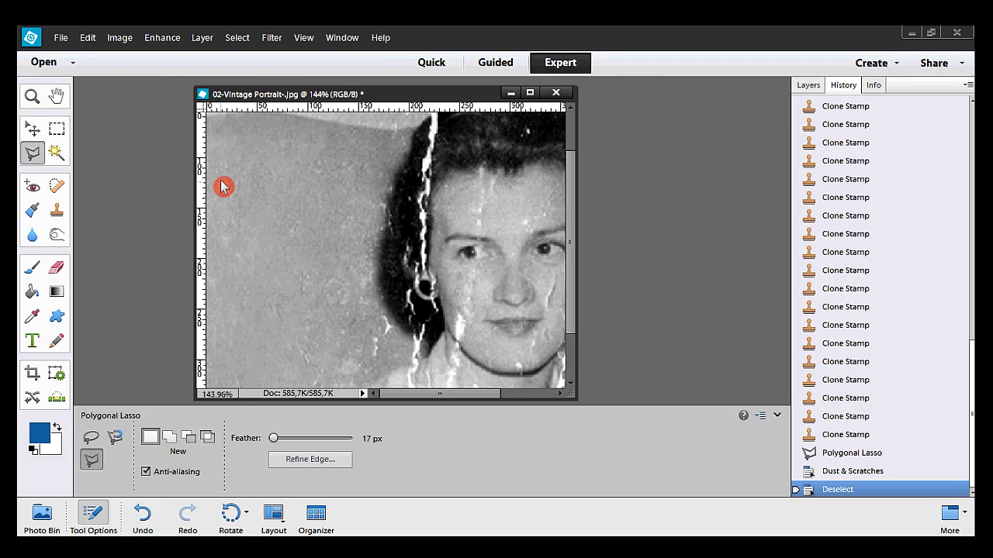
mouse_move(209, 174)
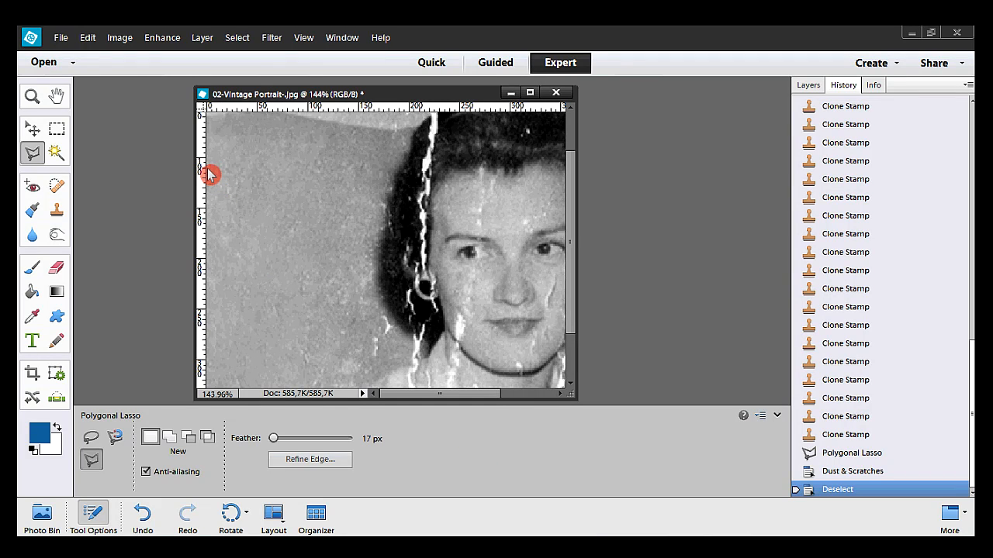
click(336, 226)
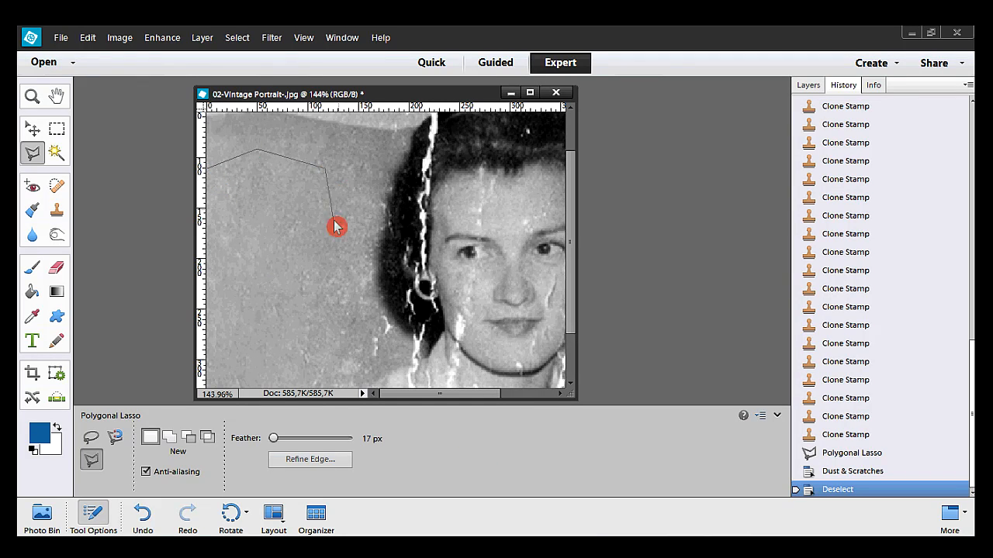
click(301, 383)
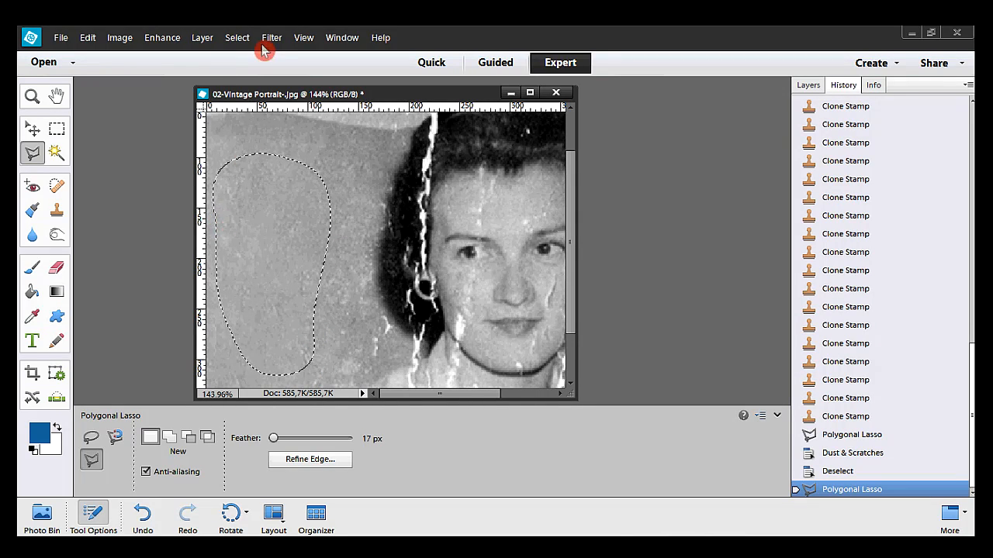
Step: Add uniform noise at 10% to the selected left background patch after trying higher amounts
click(270, 37)
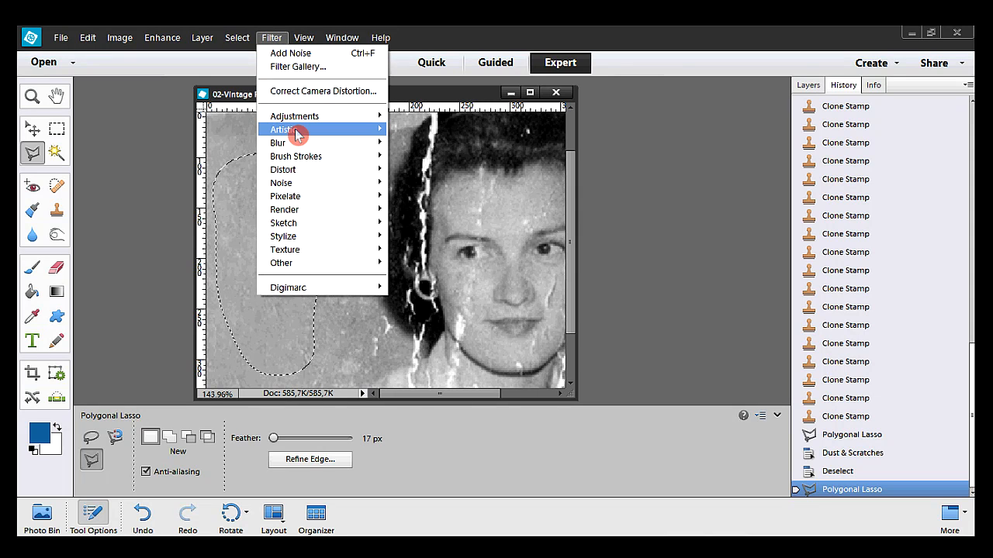
mouse_move(280, 183)
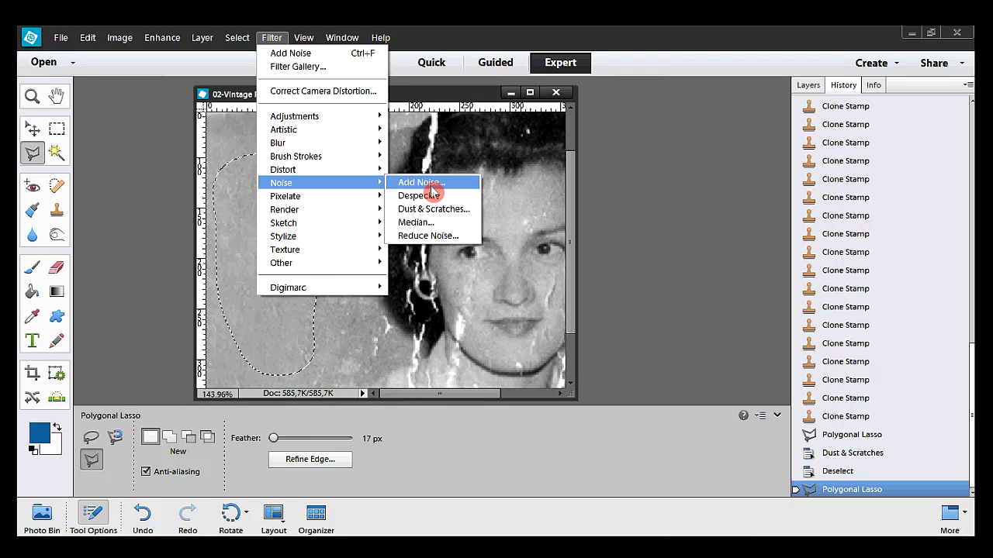
click(420, 183)
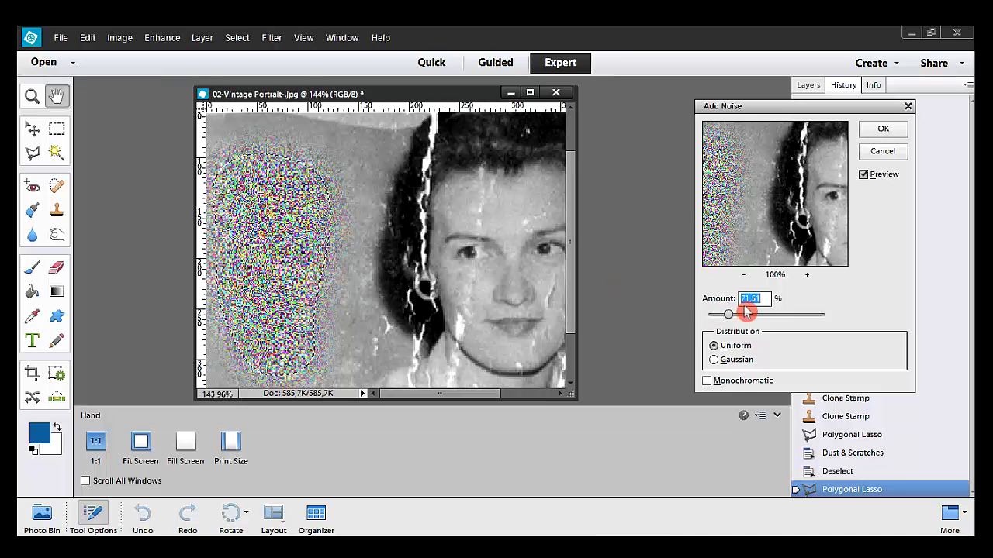
drag(747, 313, 727, 313)
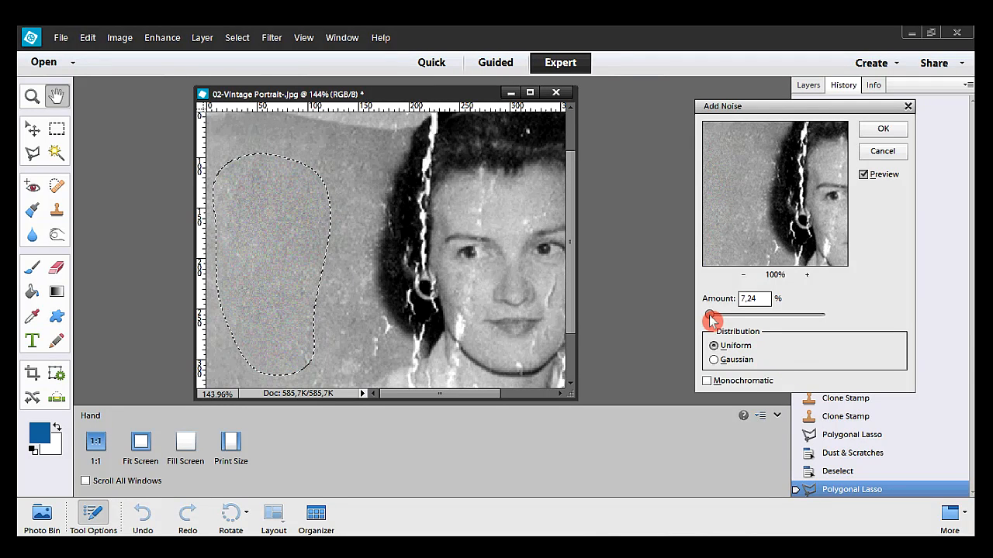
drag(712, 315, 721, 315)
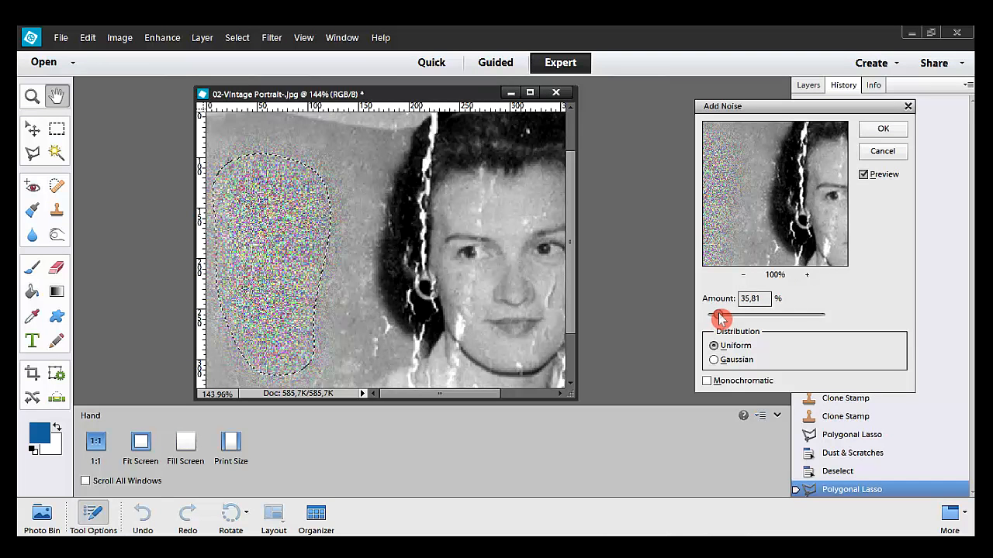
drag(719, 313, 741, 317)
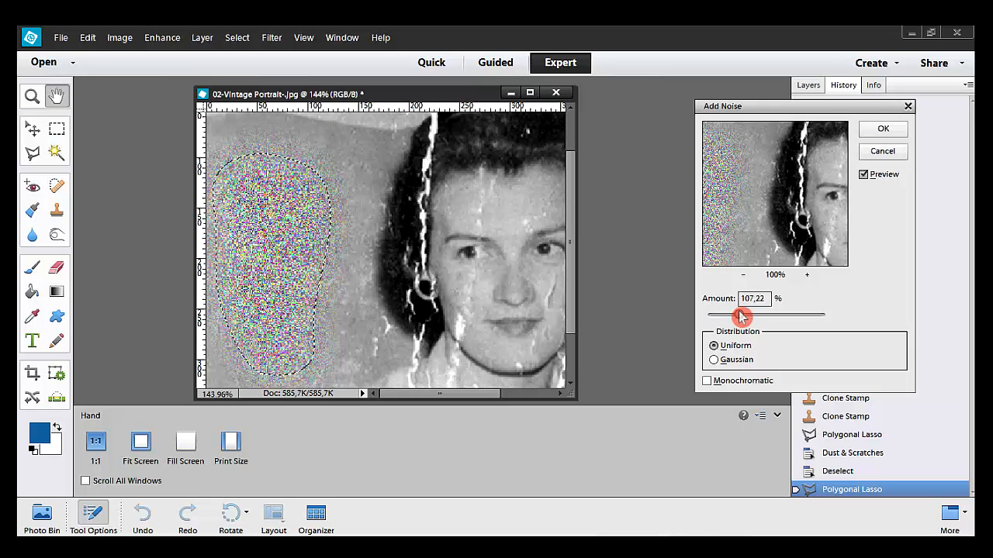
drag(741, 315, 723, 315)
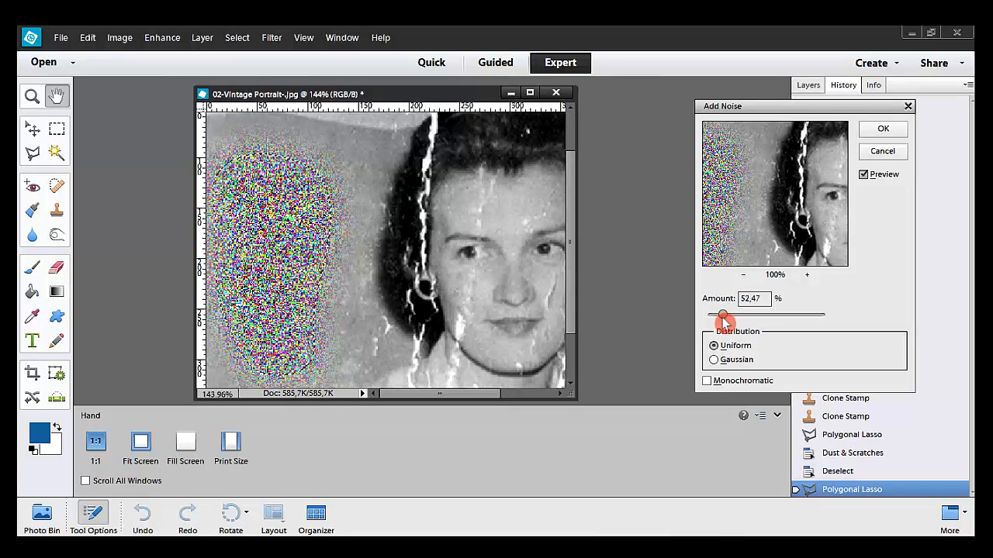
drag(723, 313, 717, 324)
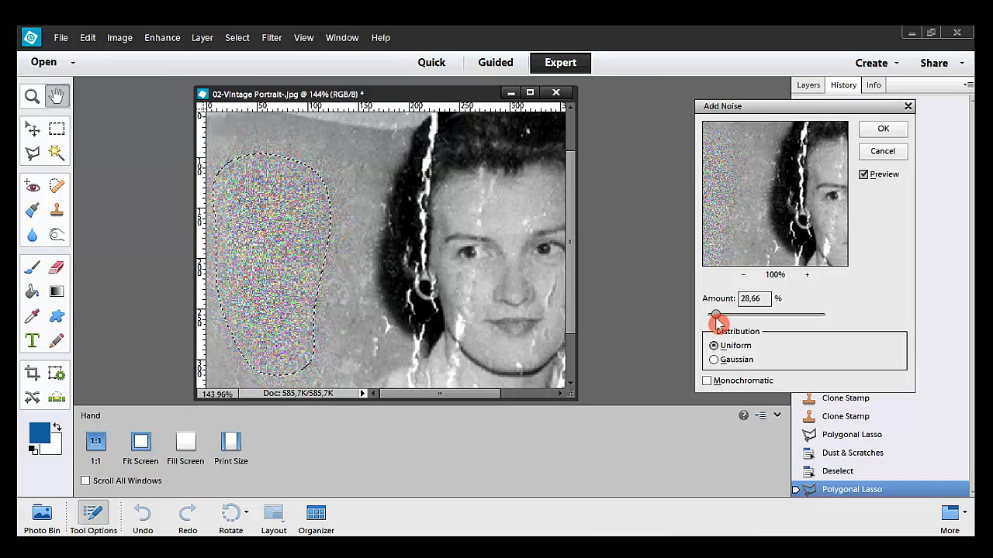
drag(715, 313, 712, 314)
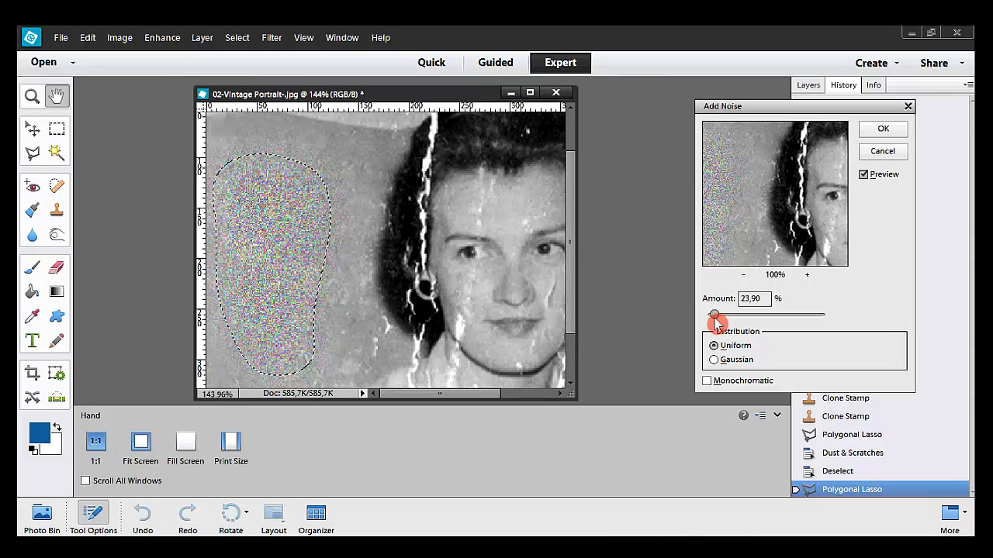
drag(717, 315, 710, 315)
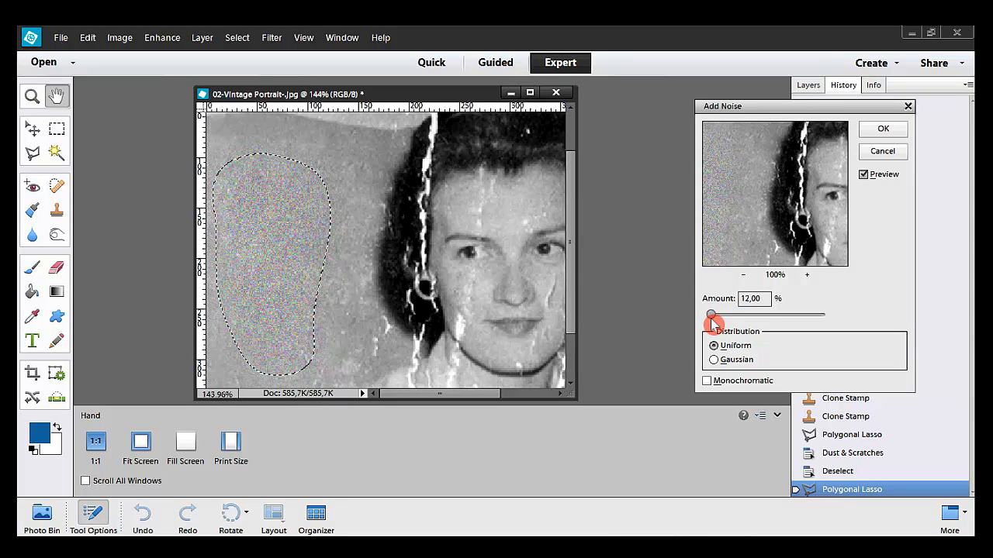
drag(711, 315, 717, 314)
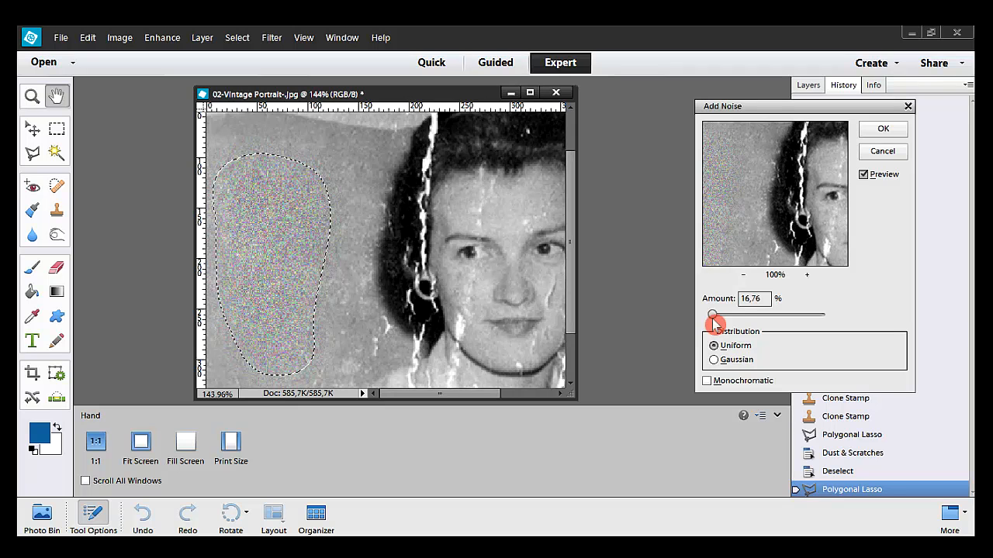
drag(713, 313, 705, 324)
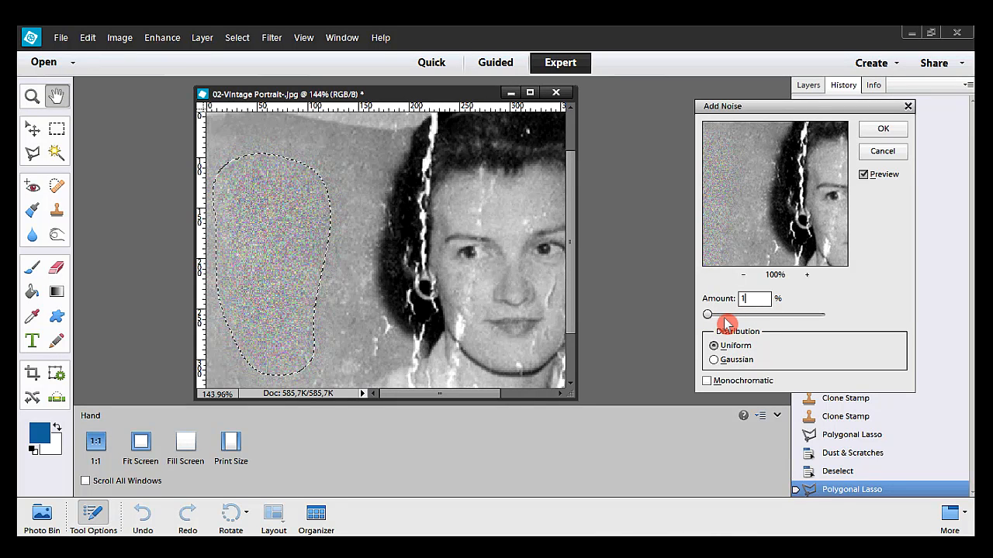
drag(708, 314, 710, 313)
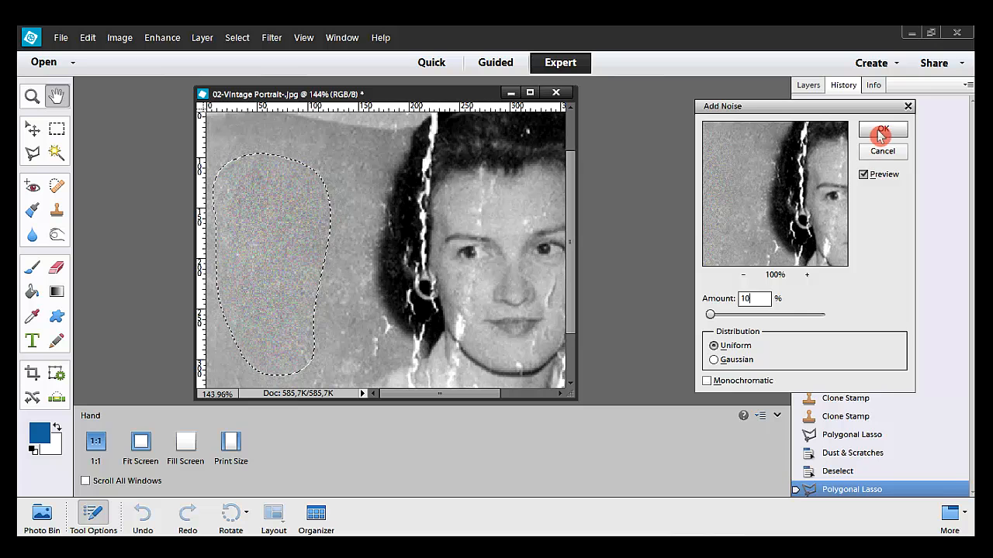
click(883, 131)
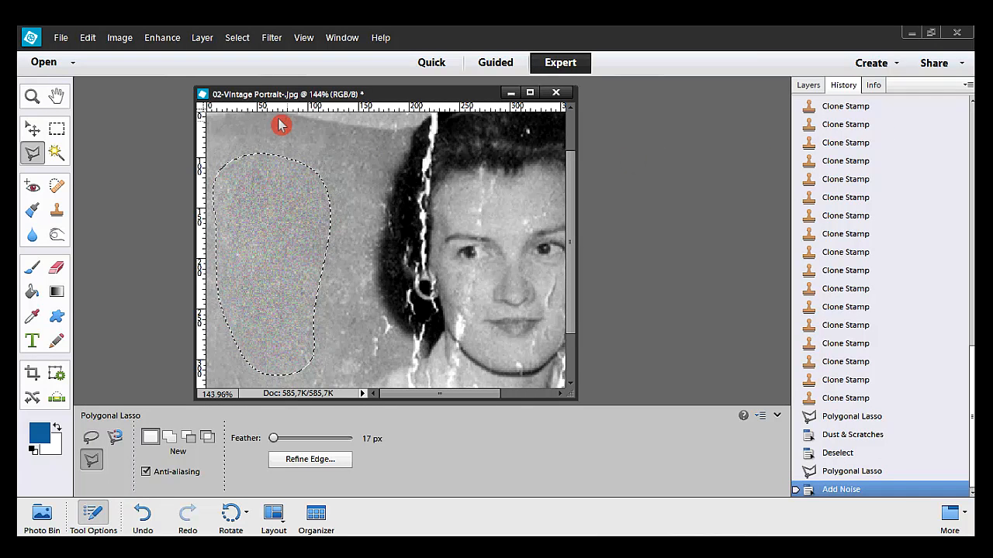
Step: Remove Color from the grainy patch so the noise is grey, then deselect it
click(162, 37)
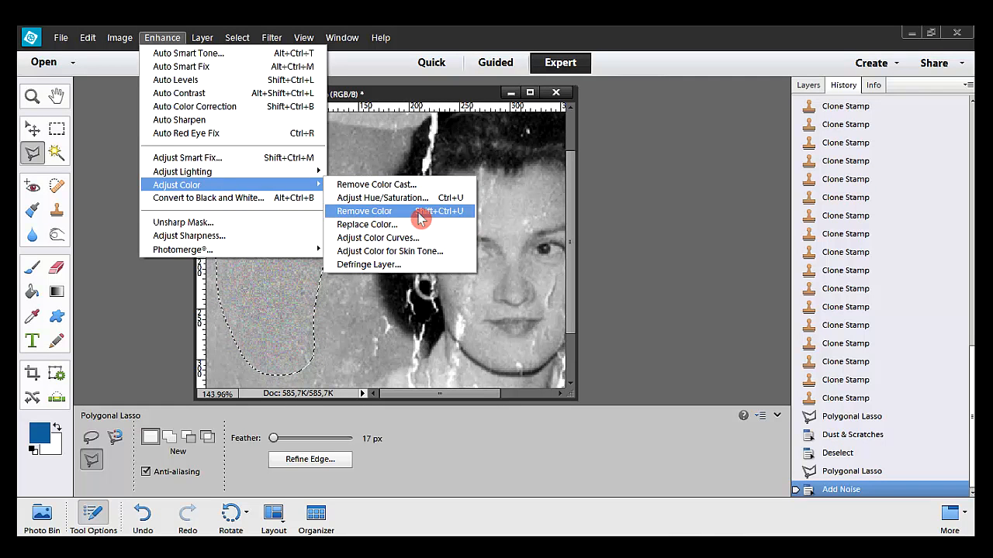
click(363, 211)
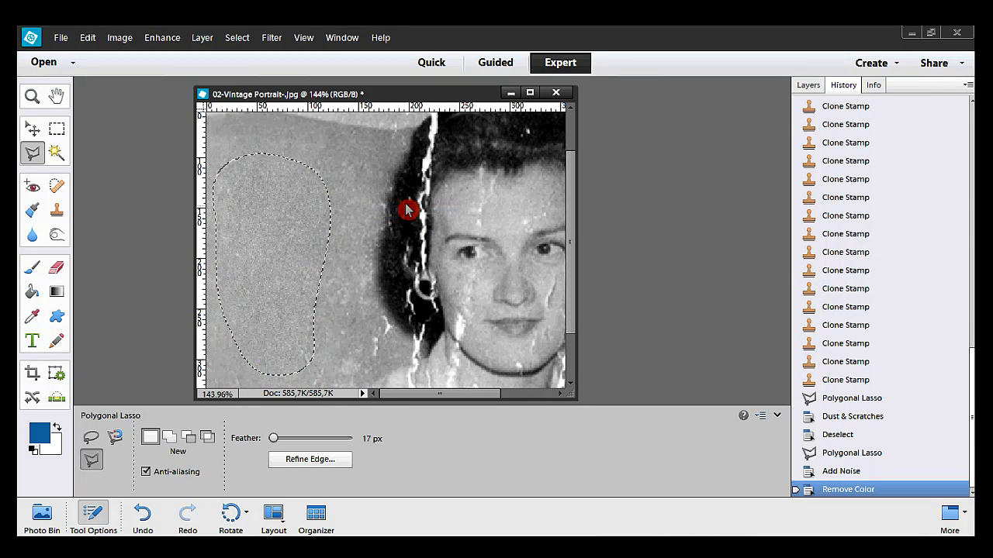
click(236, 38)
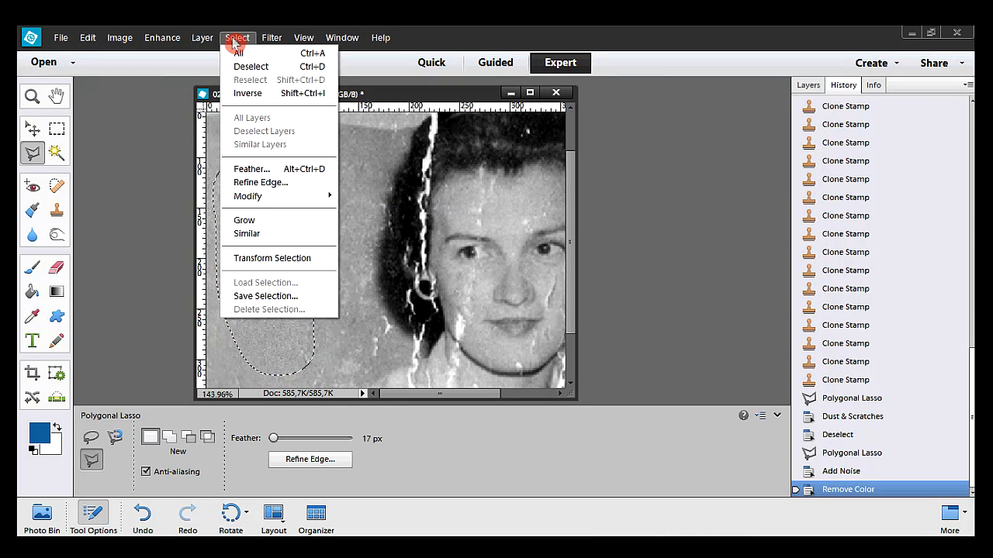
click(251, 65)
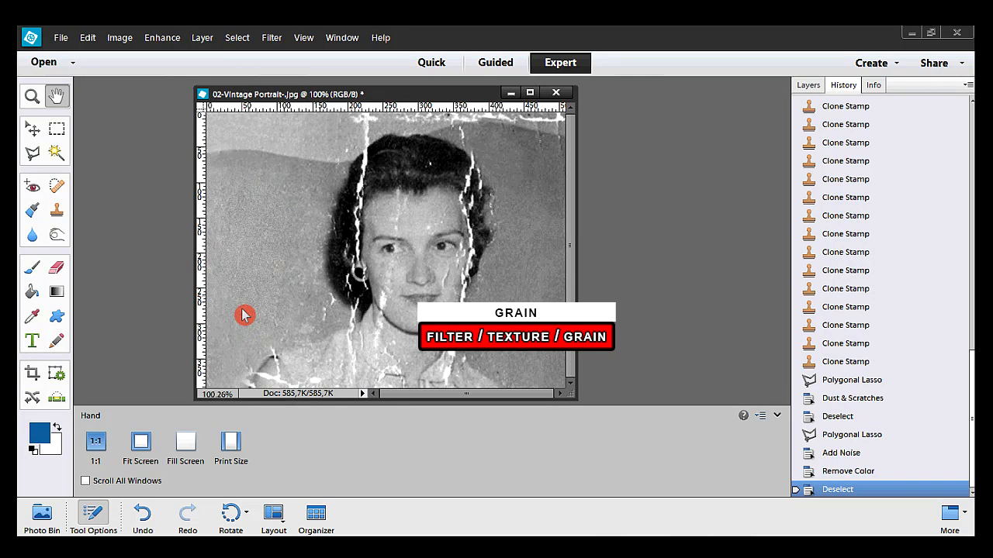
mouse_move(233, 387)
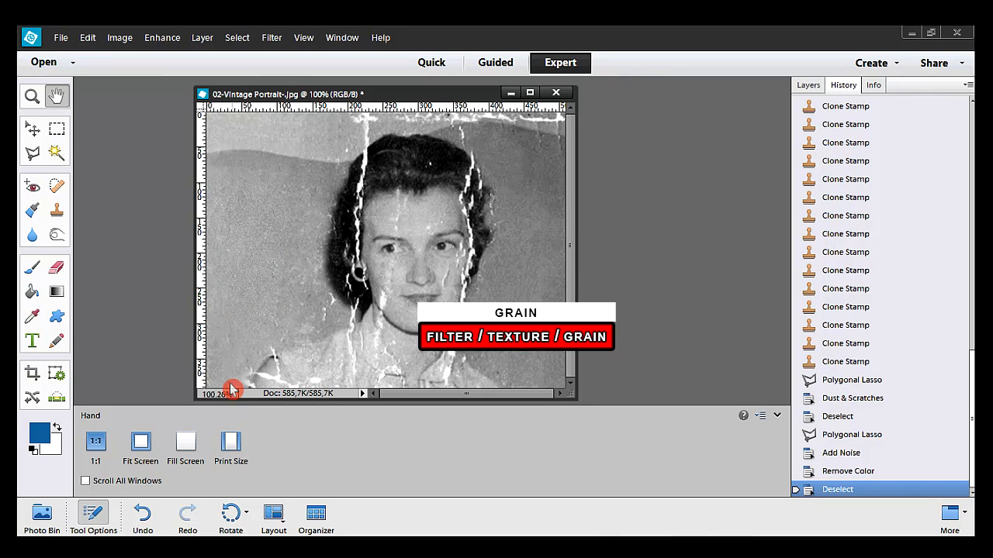
mouse_move(205, 398)
text(95)
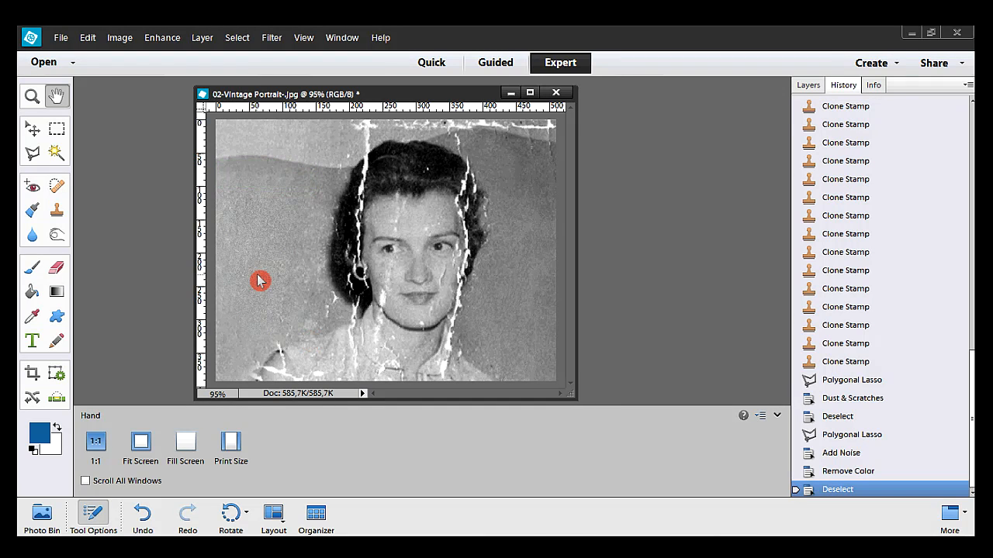
Step: Heal the upper-left seam and the marks right of the hair with a 25 px Content-Aware Spot Healing Brush
click(56, 186)
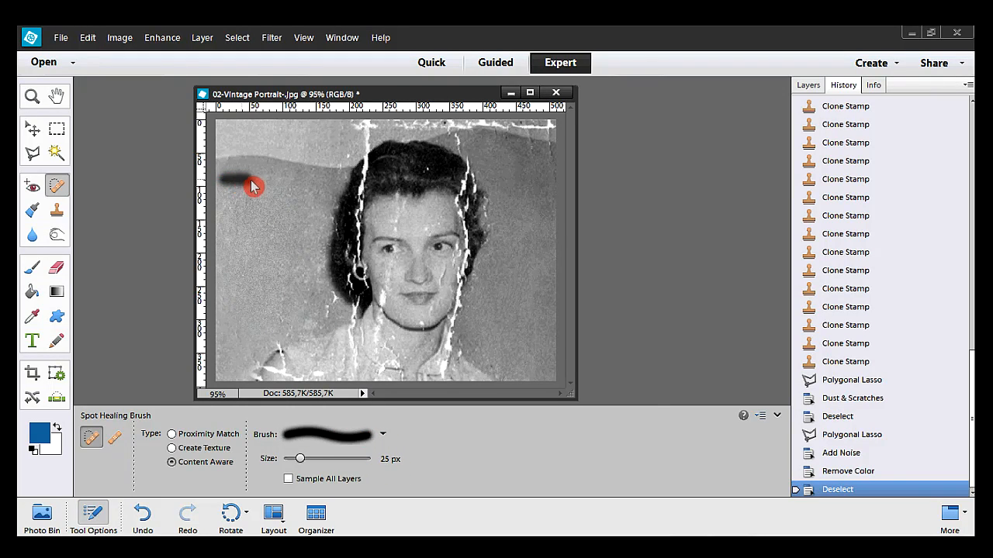
drag(248, 186, 279, 189)
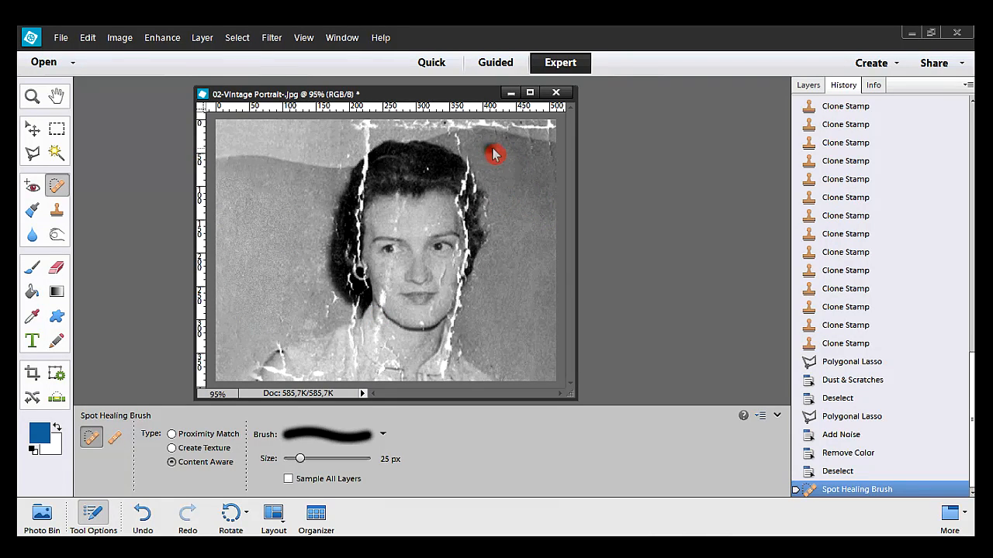
drag(496, 156, 509, 183)
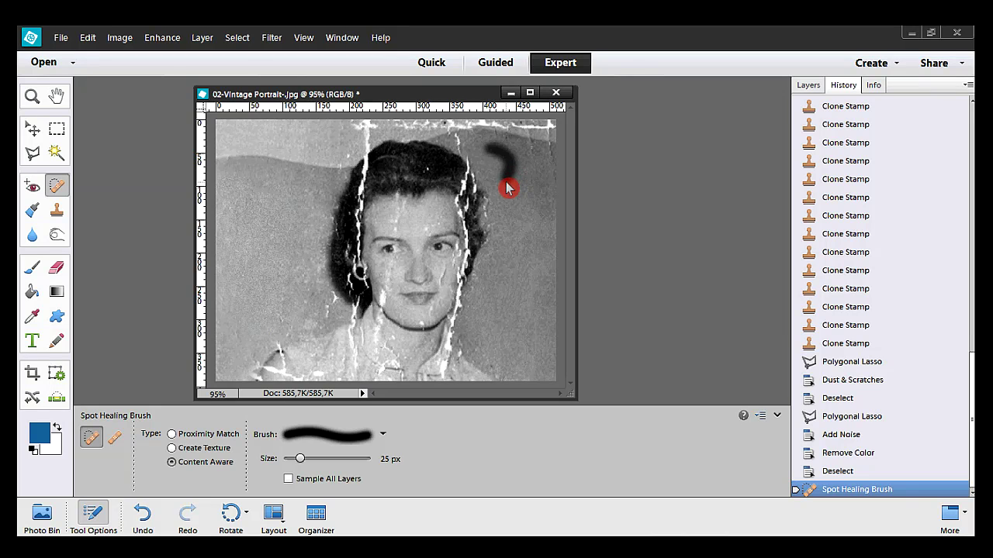
click(508, 186)
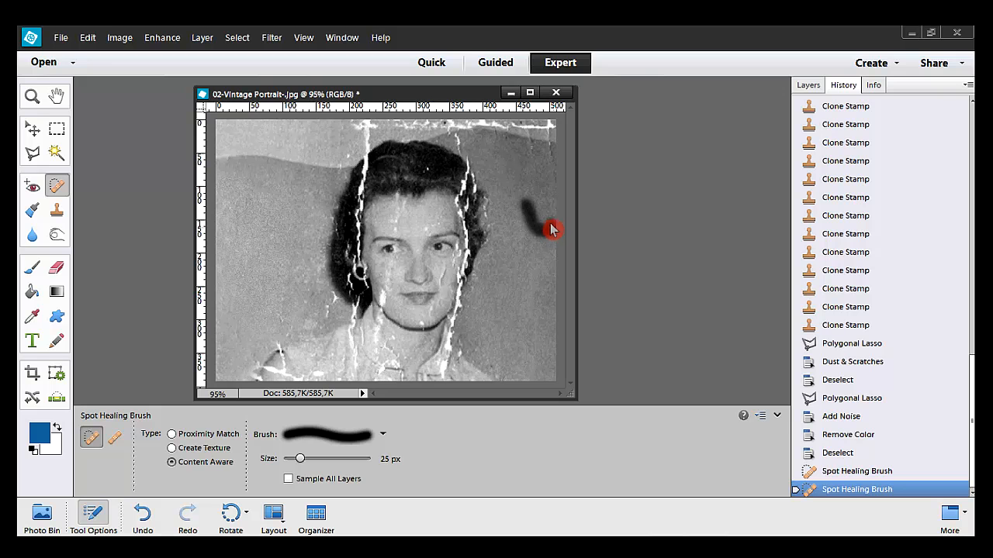
click(521, 216)
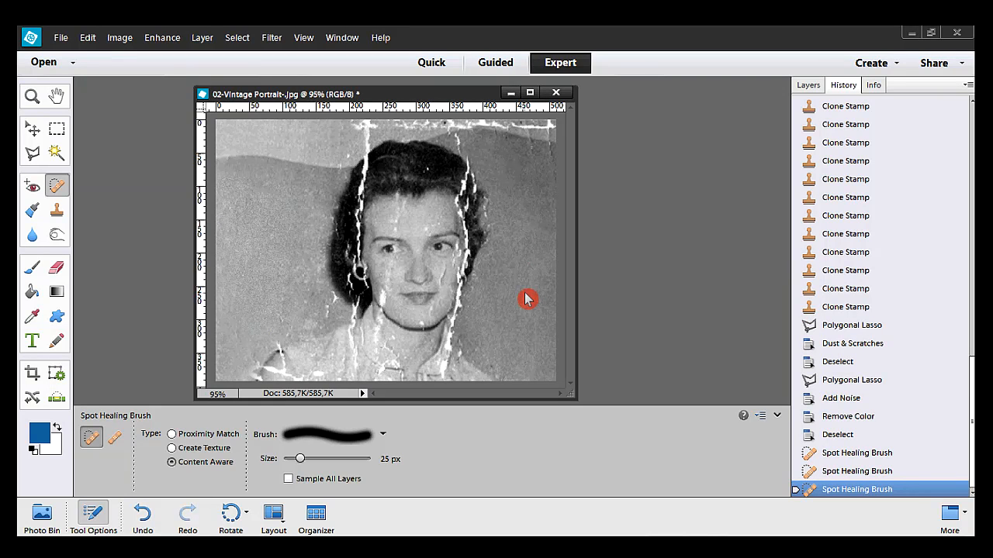